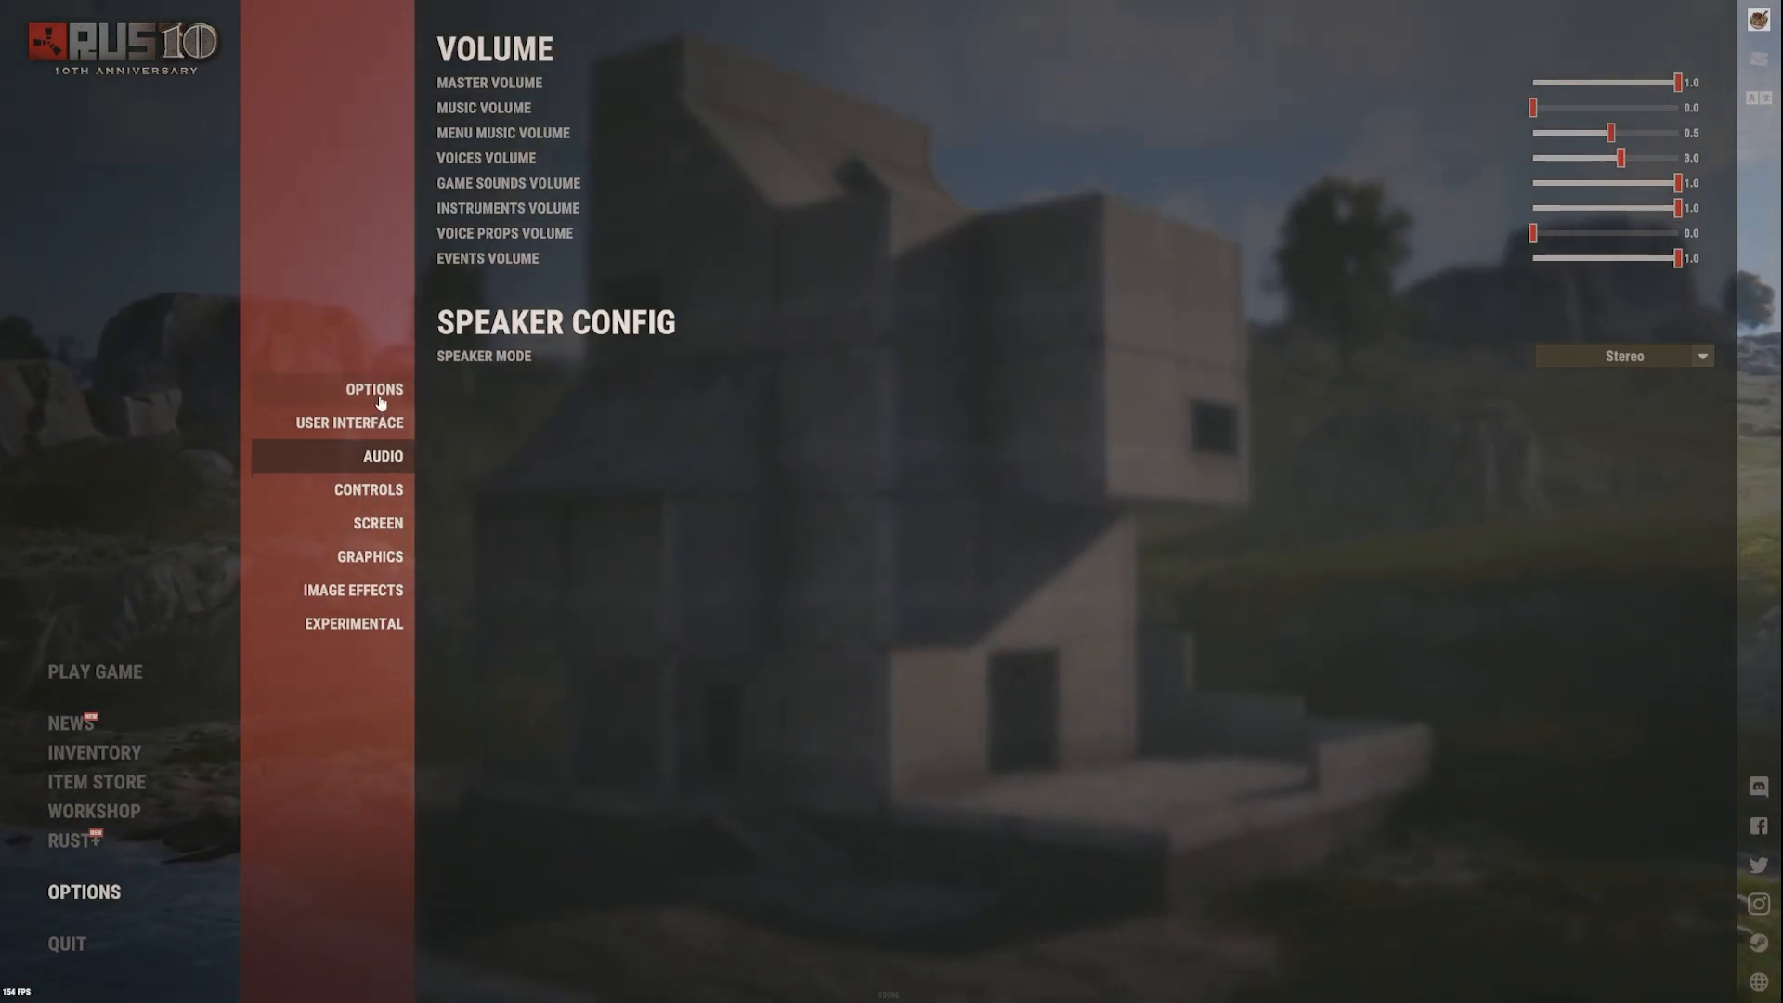
Browse from the general Options page through User Interface to the Screen settings page
{"action": "left_click", "coordinate": [374, 388]}
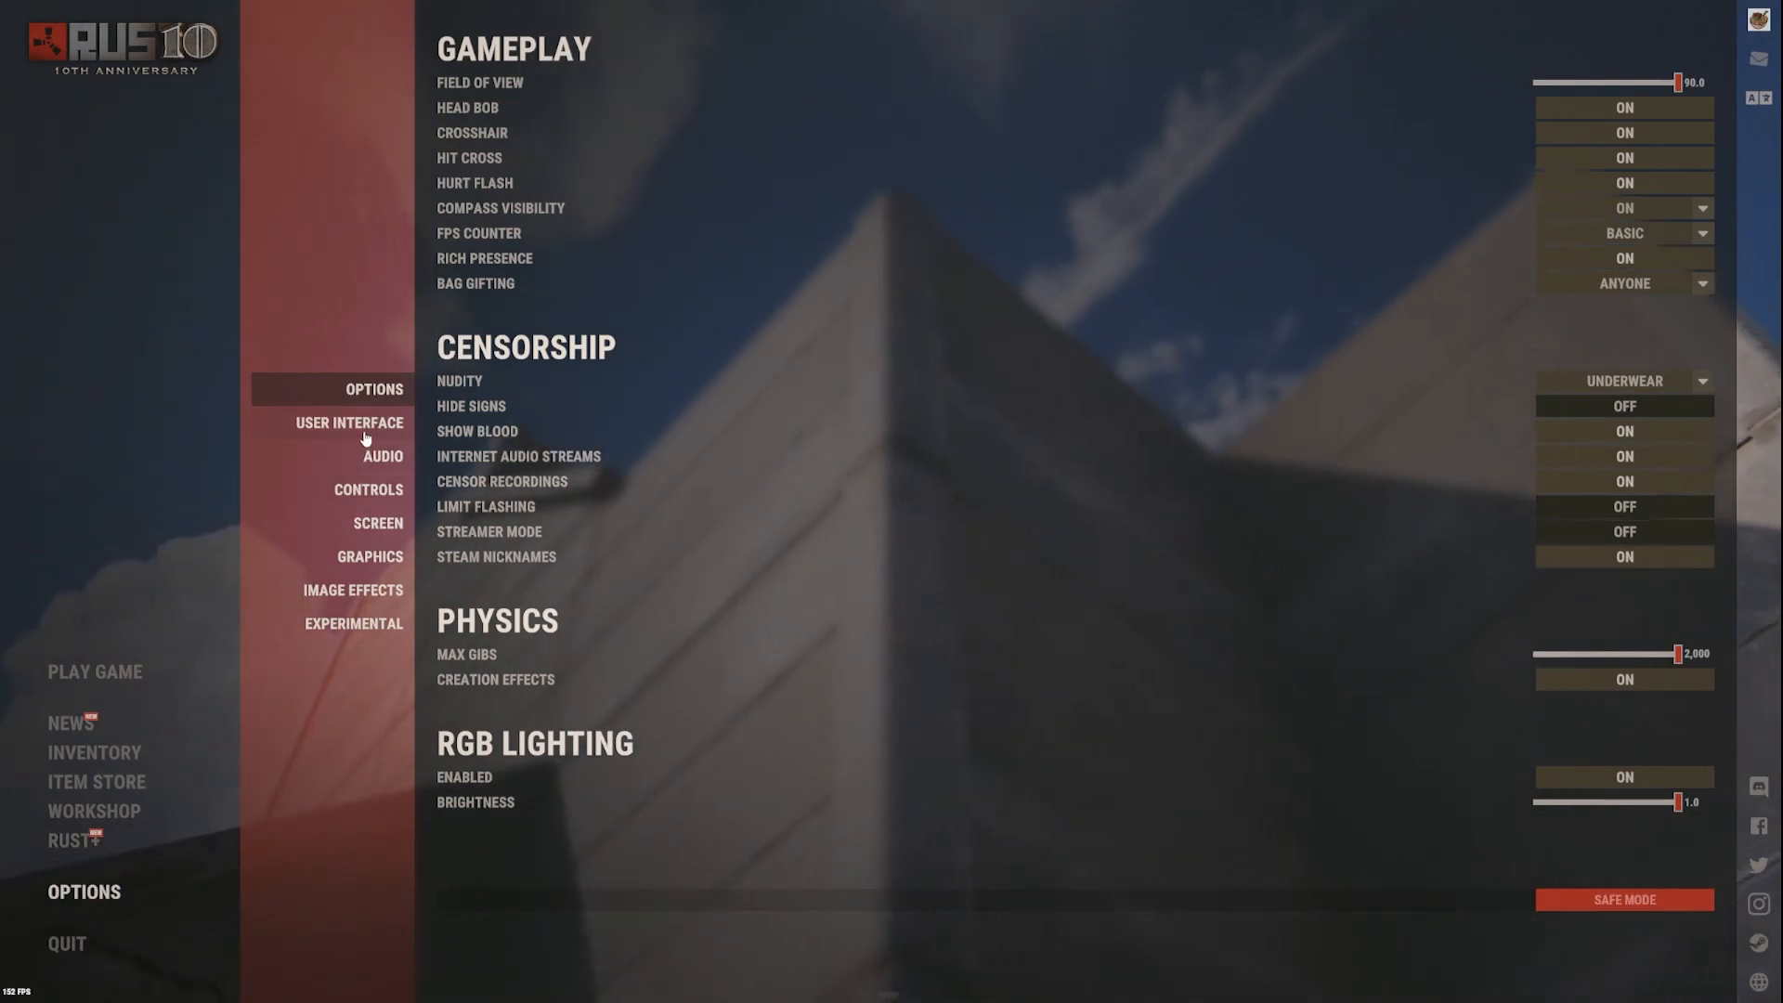
{"action": "left_click", "coordinate": [349, 422]}
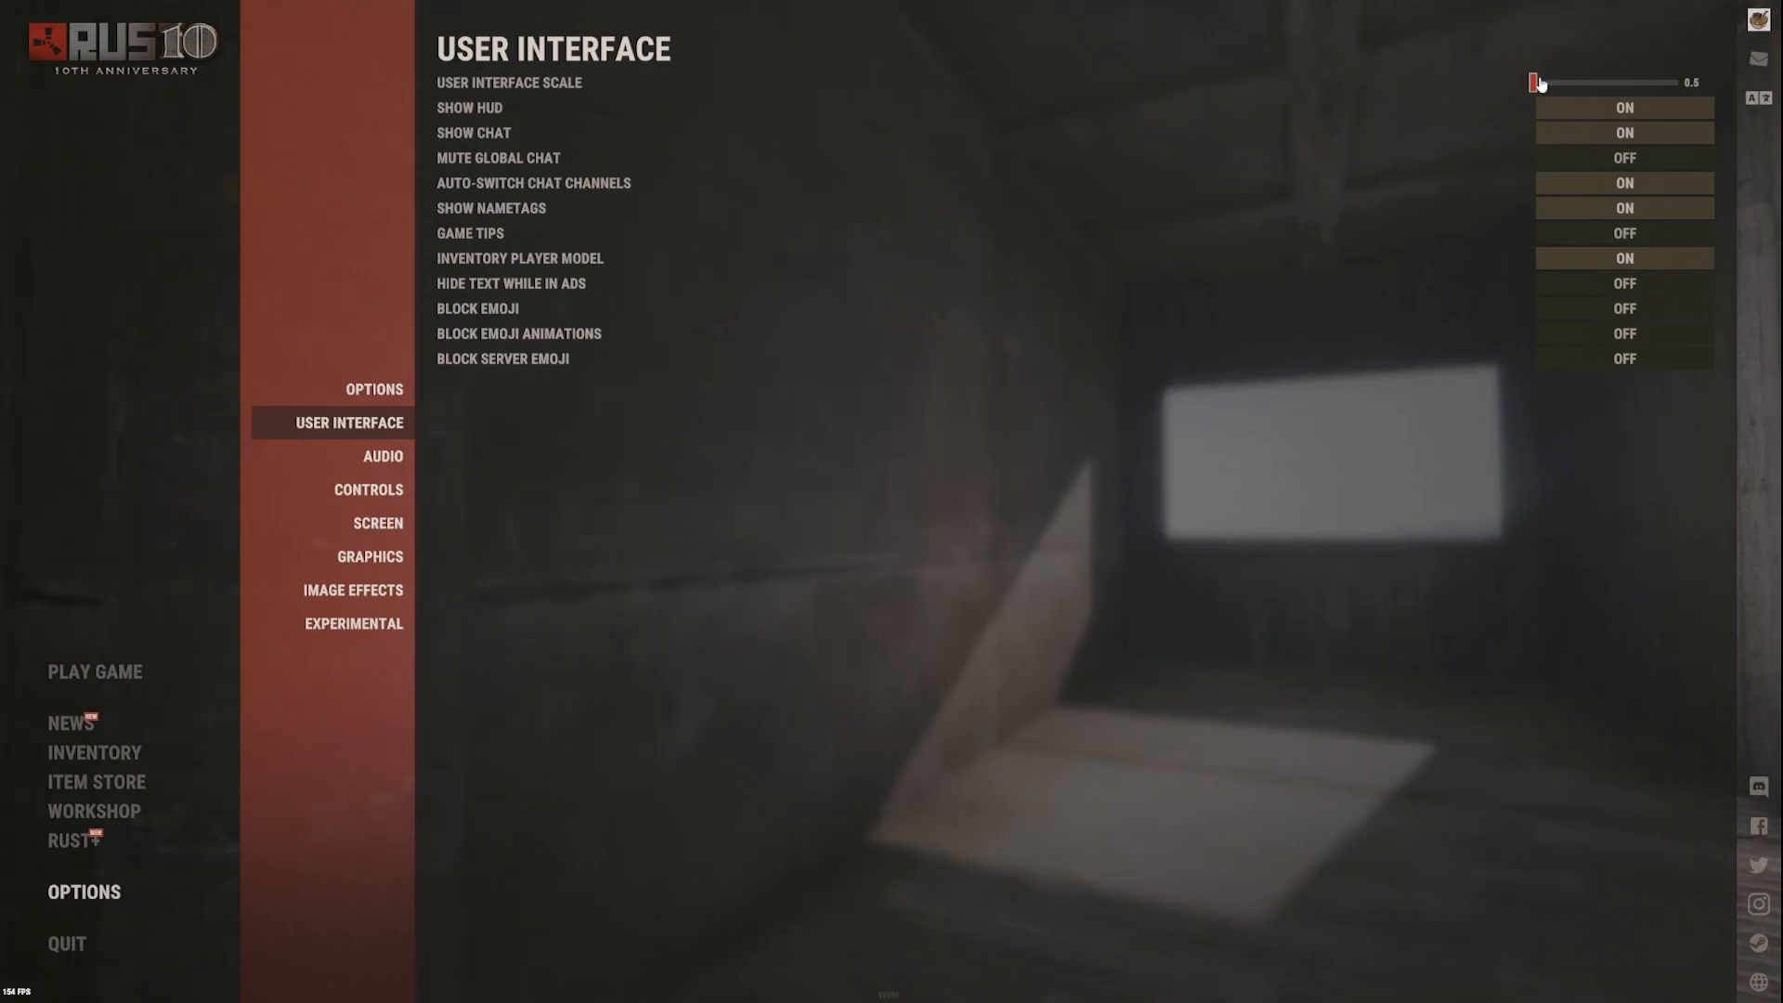
{"action": "left_click", "coordinate": [377, 524]}
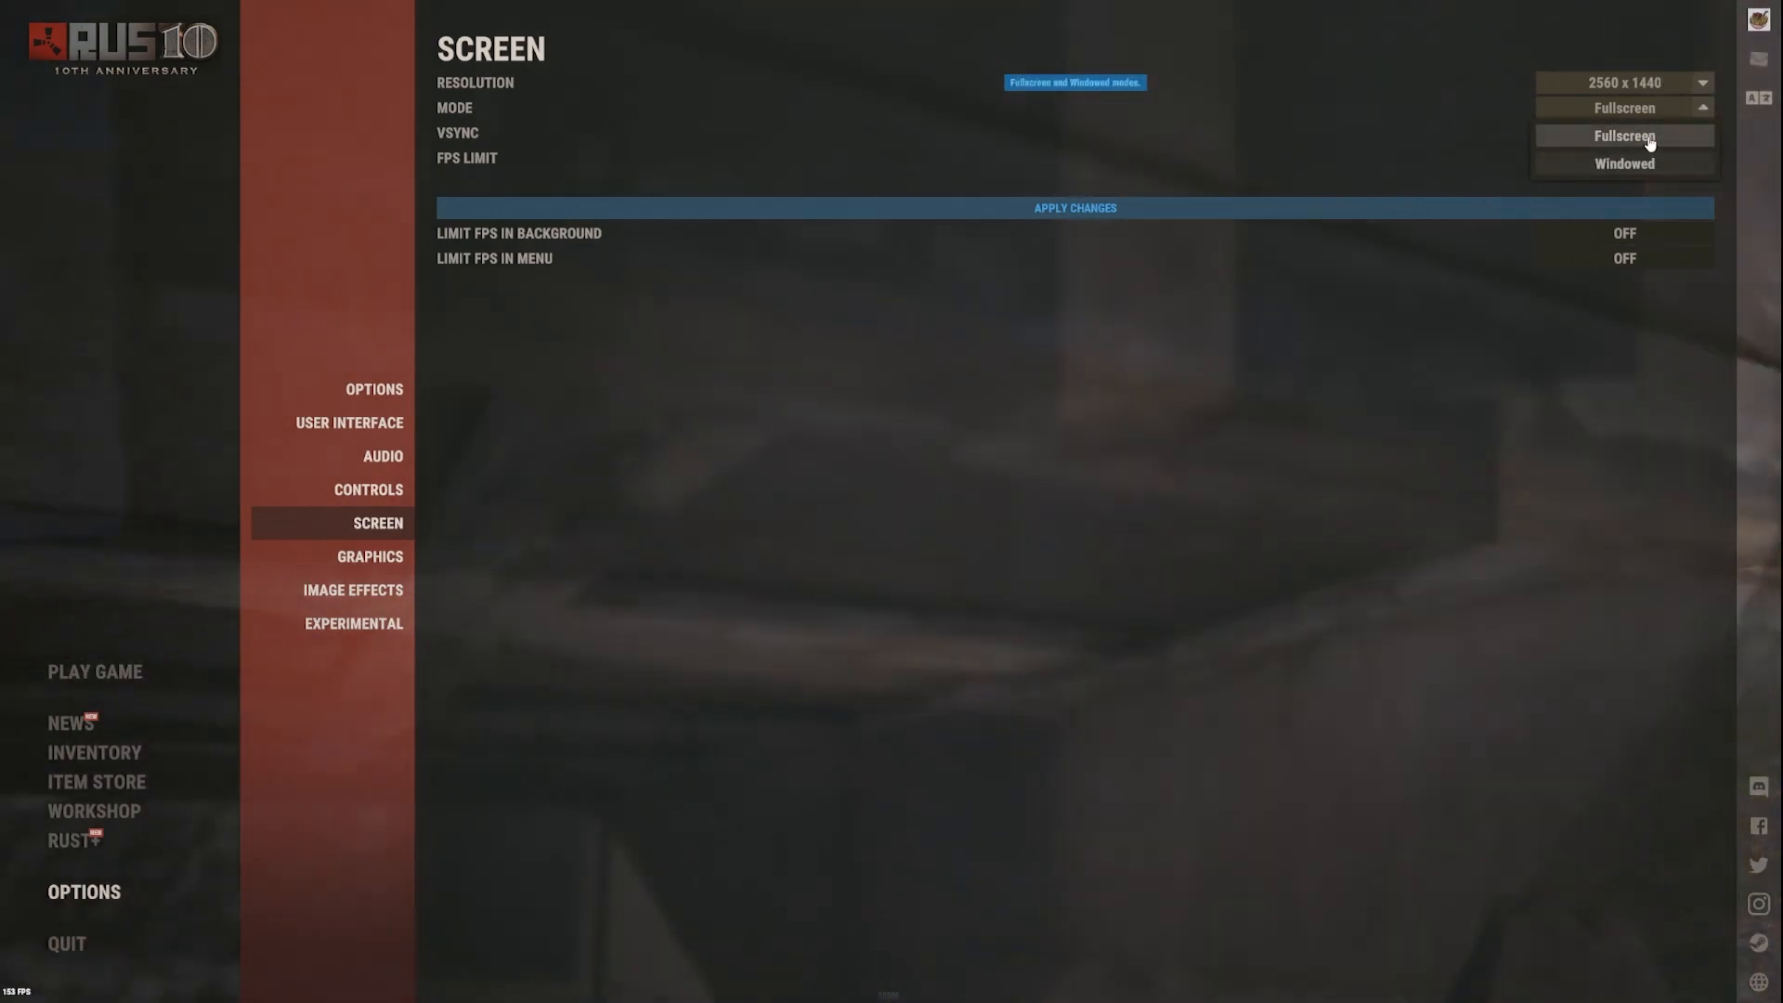
Keep Fullscreen as the display mode, then move on to the Graphics settings page
{"action": "left_click", "coordinate": [1624, 135]}
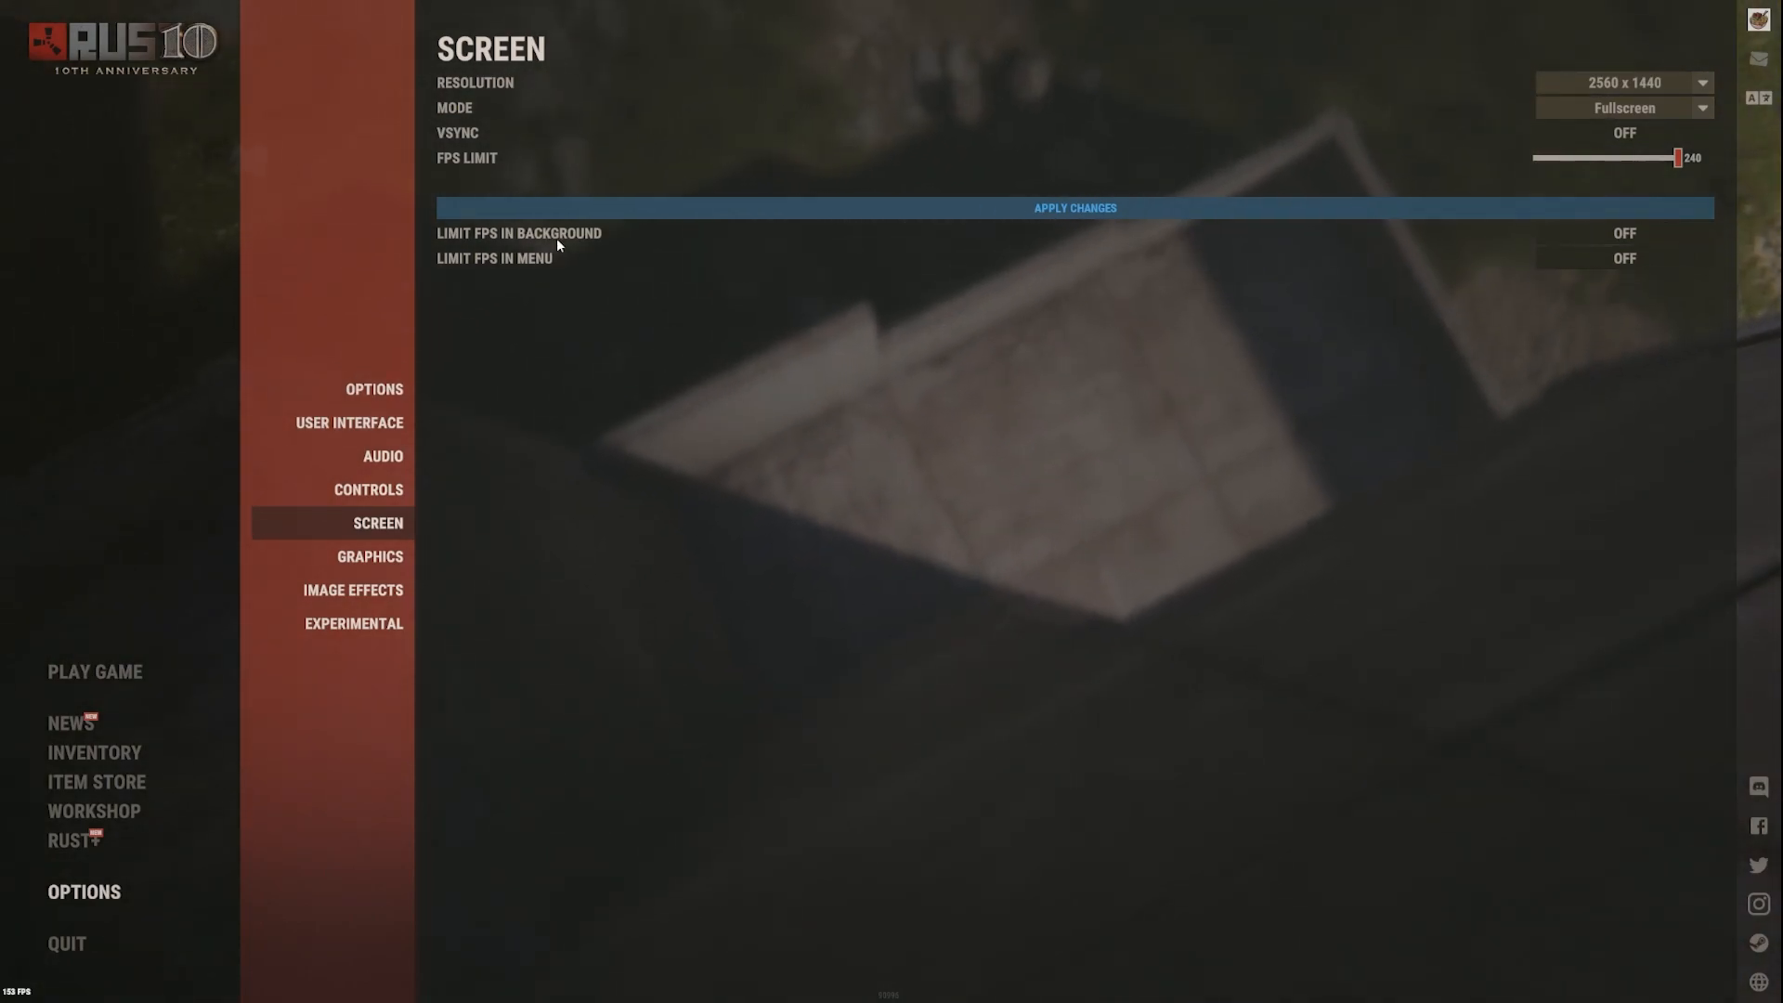
{"action": "mouse_move", "coordinate": [615, 275]}
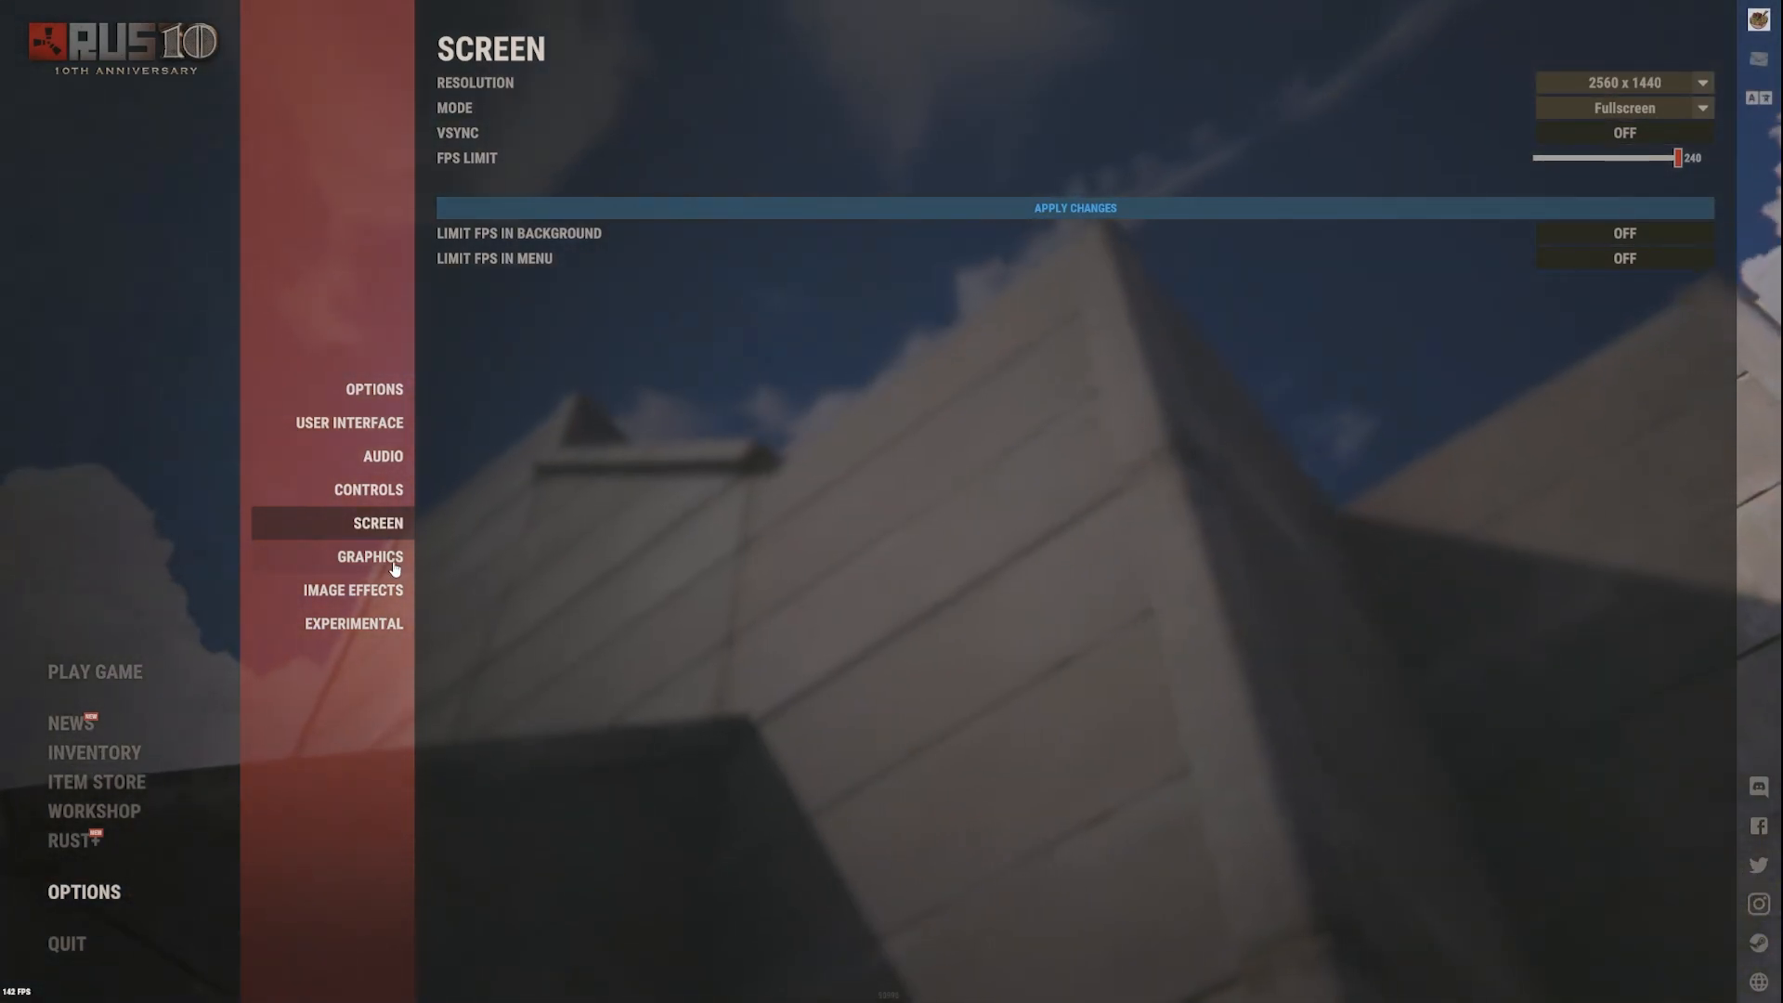
{"action": "left_click", "coordinate": [370, 558]}
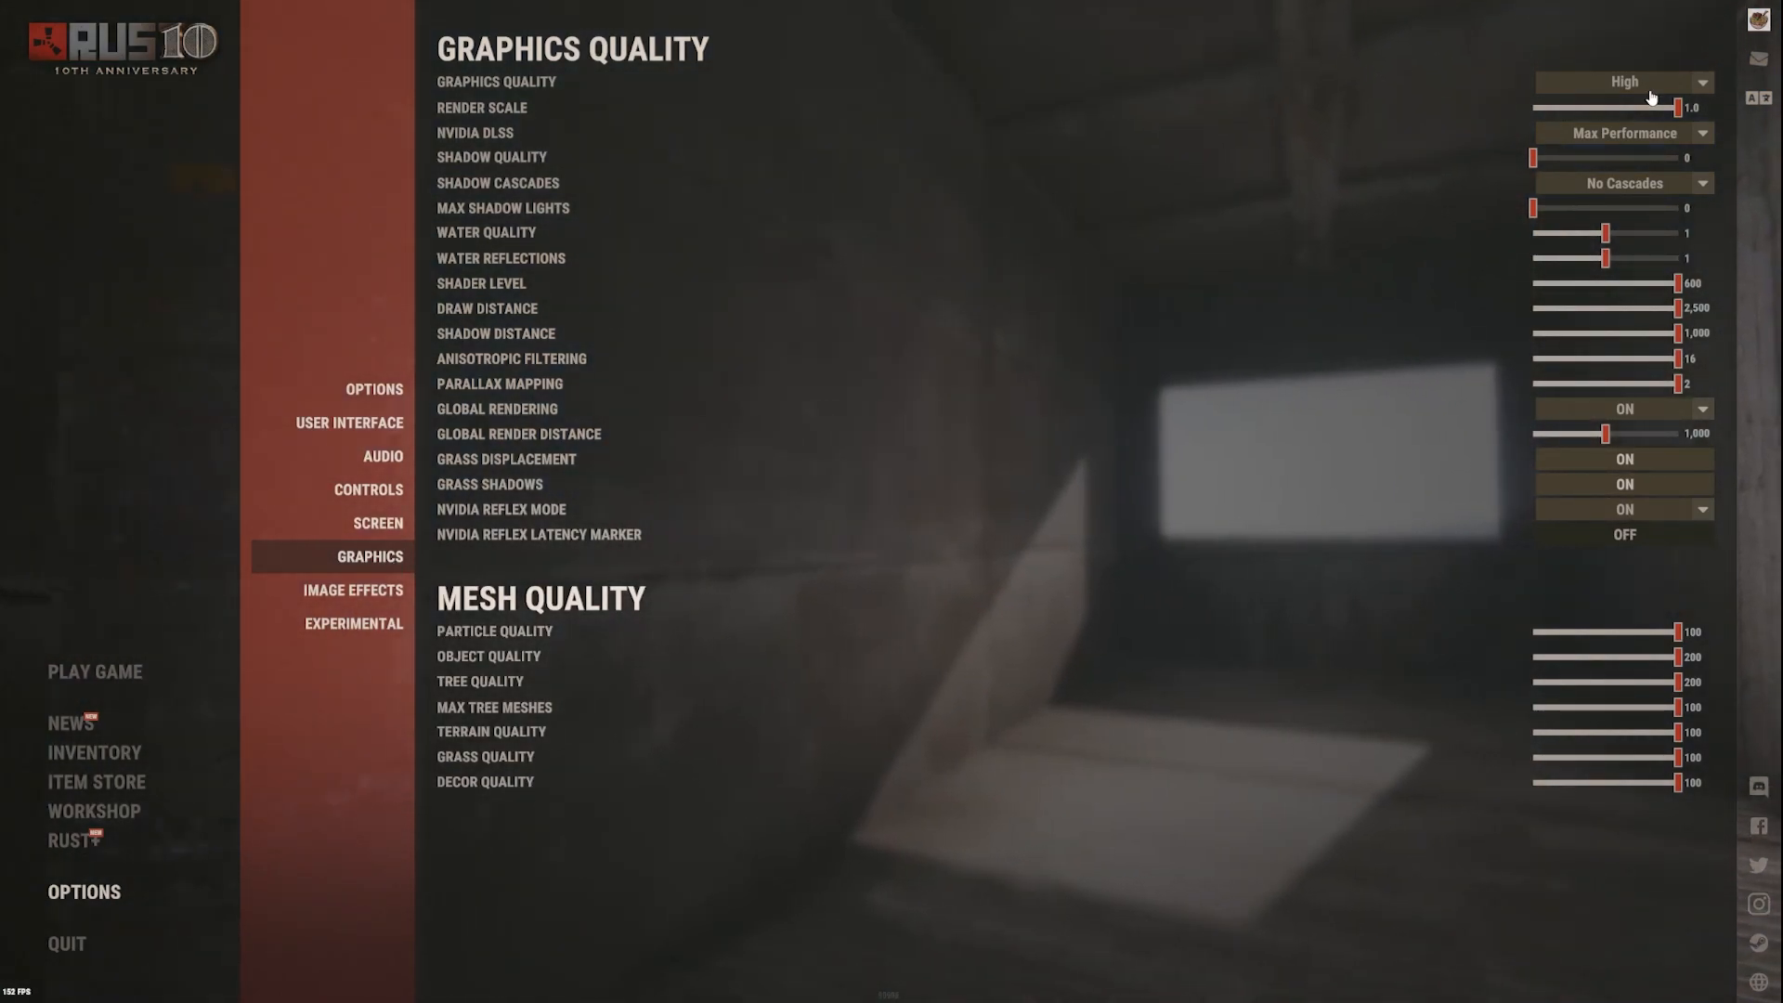
{"action": "left_click", "coordinate": [1624, 80]}
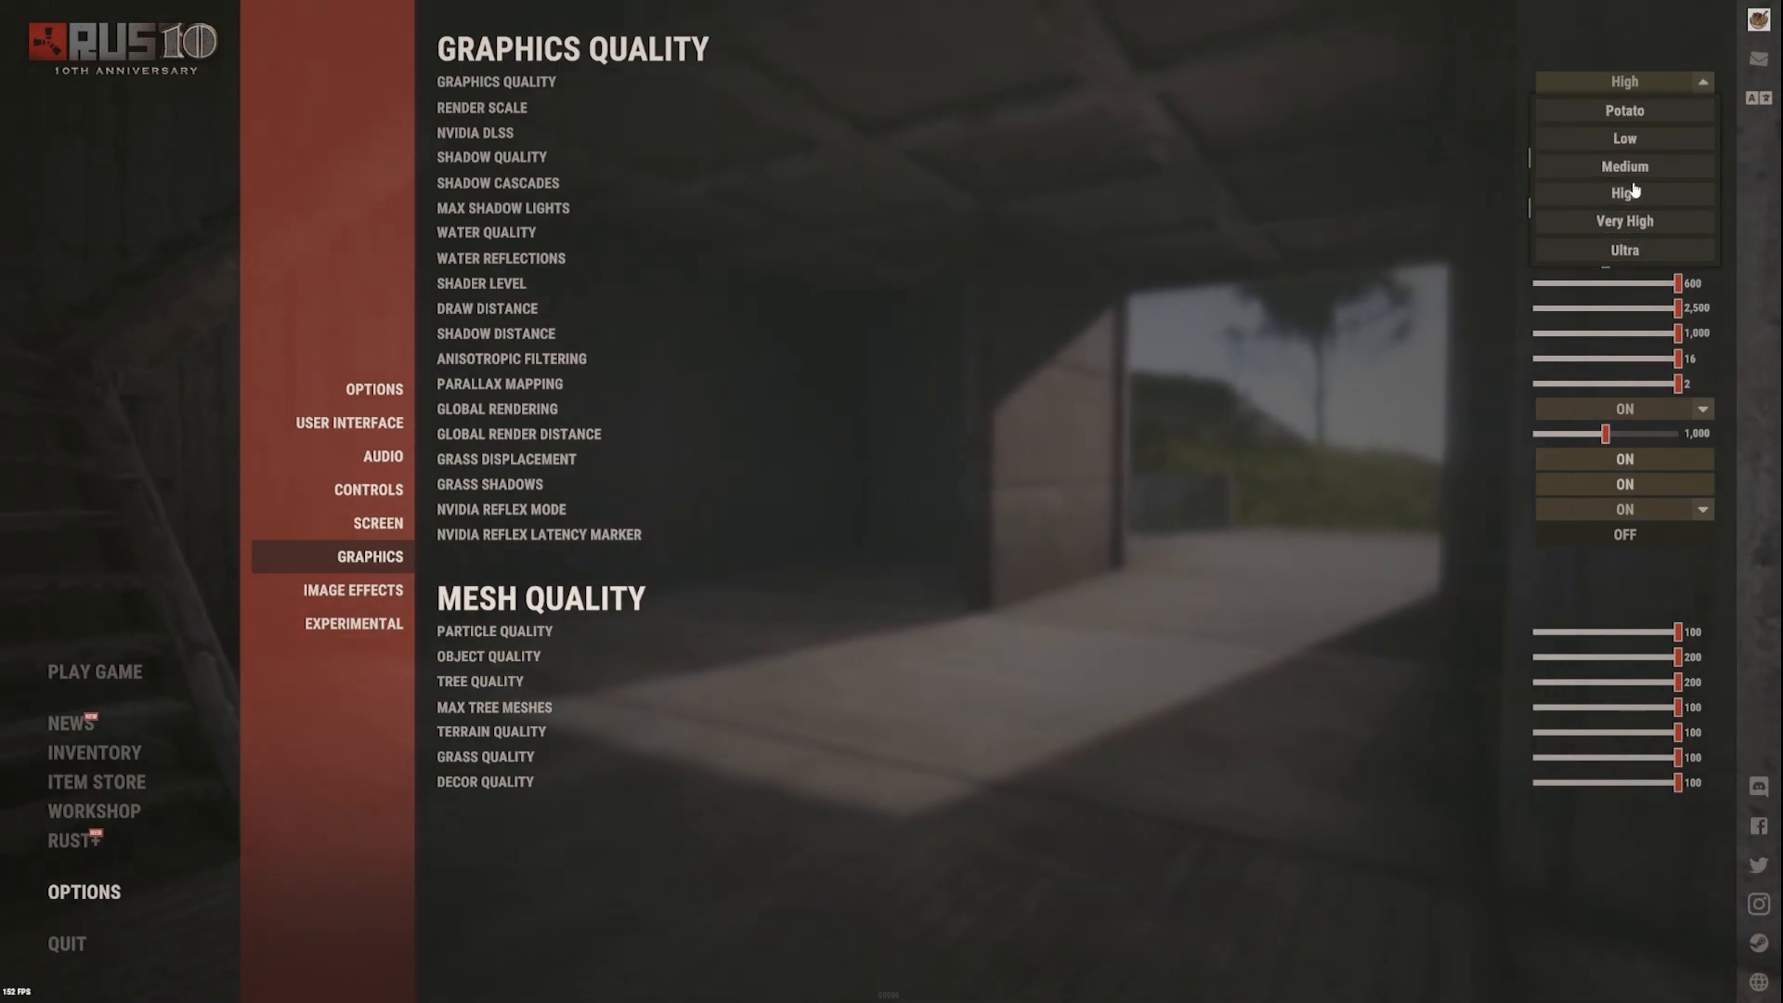
{"action": "left_click", "coordinate": [1624, 191]}
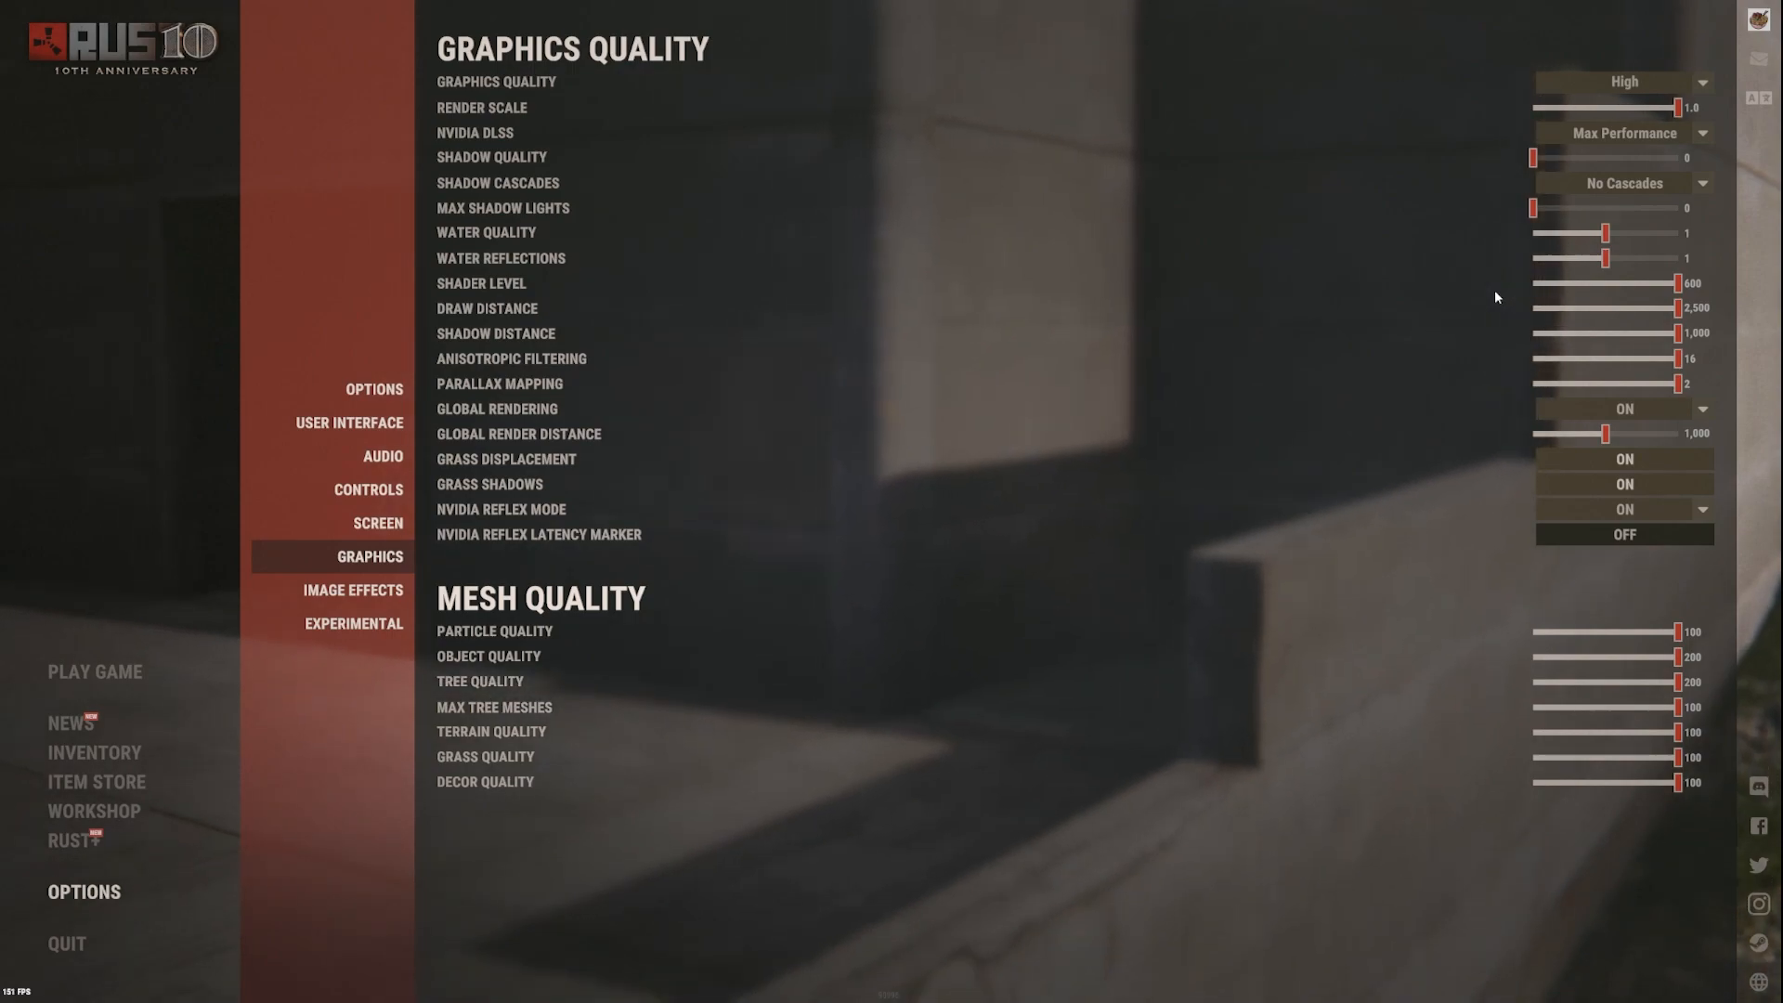
{"action": "mouse_move", "coordinate": [1592, 197]}
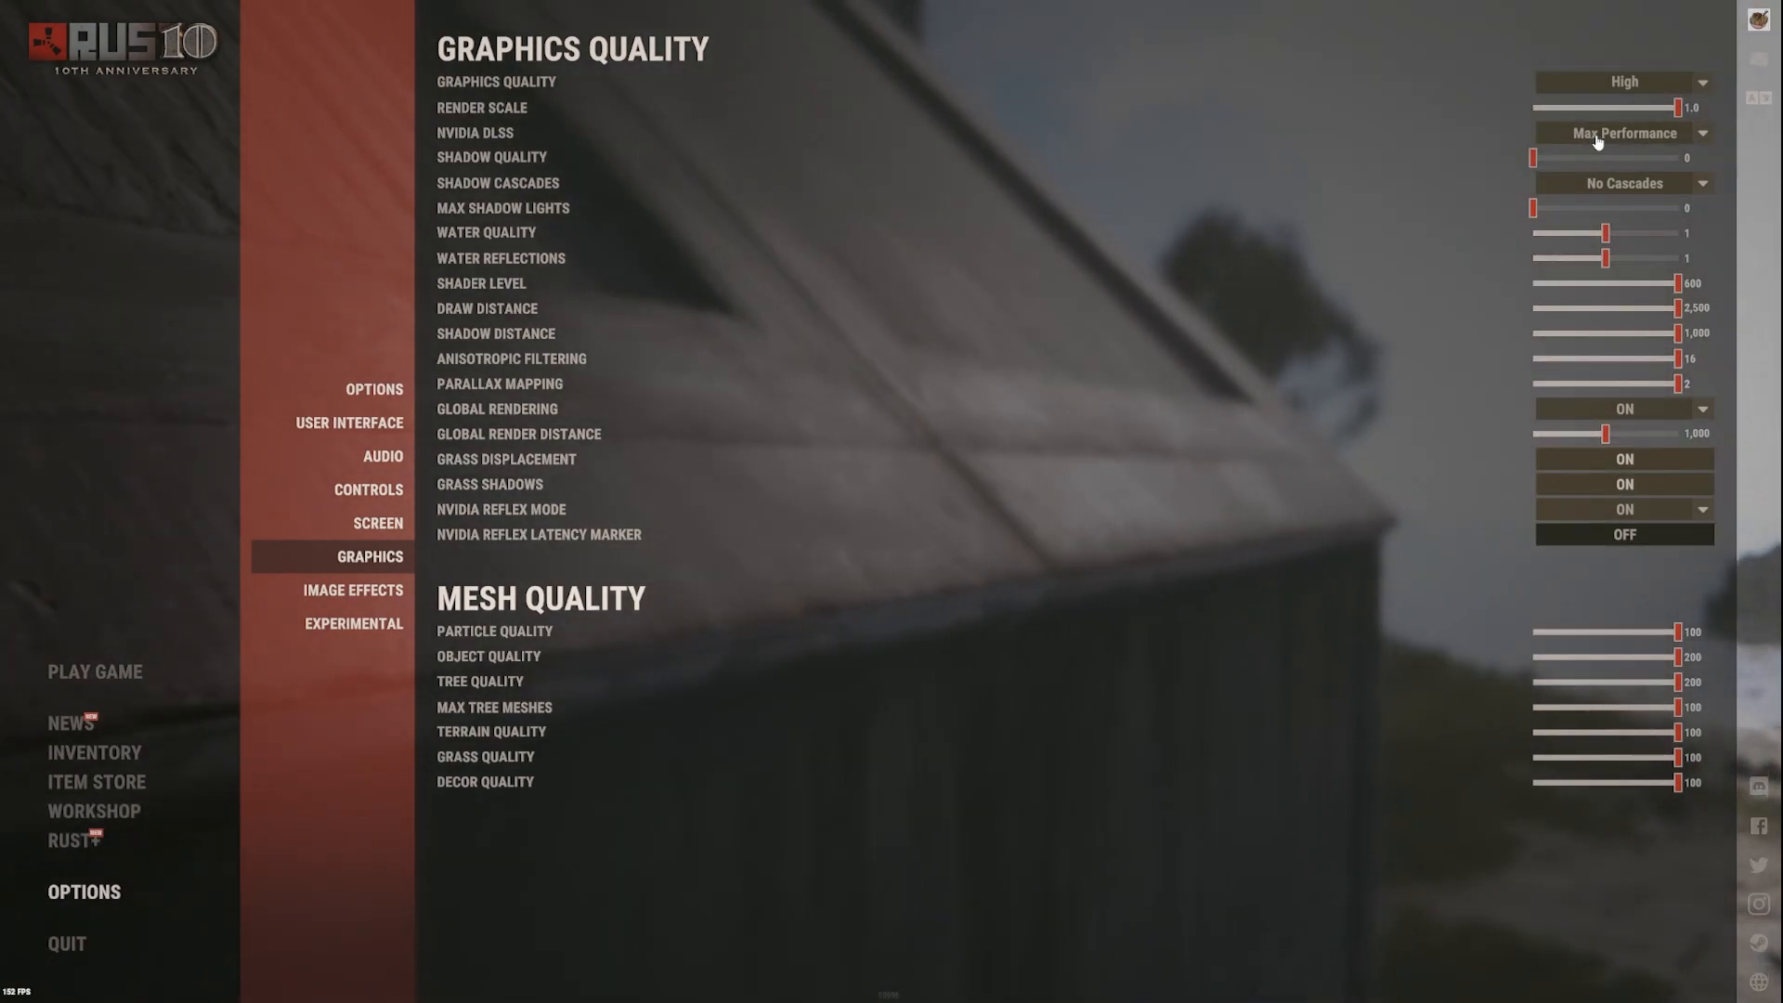
{"action": "mouse_move", "coordinate": [1597, 141]}
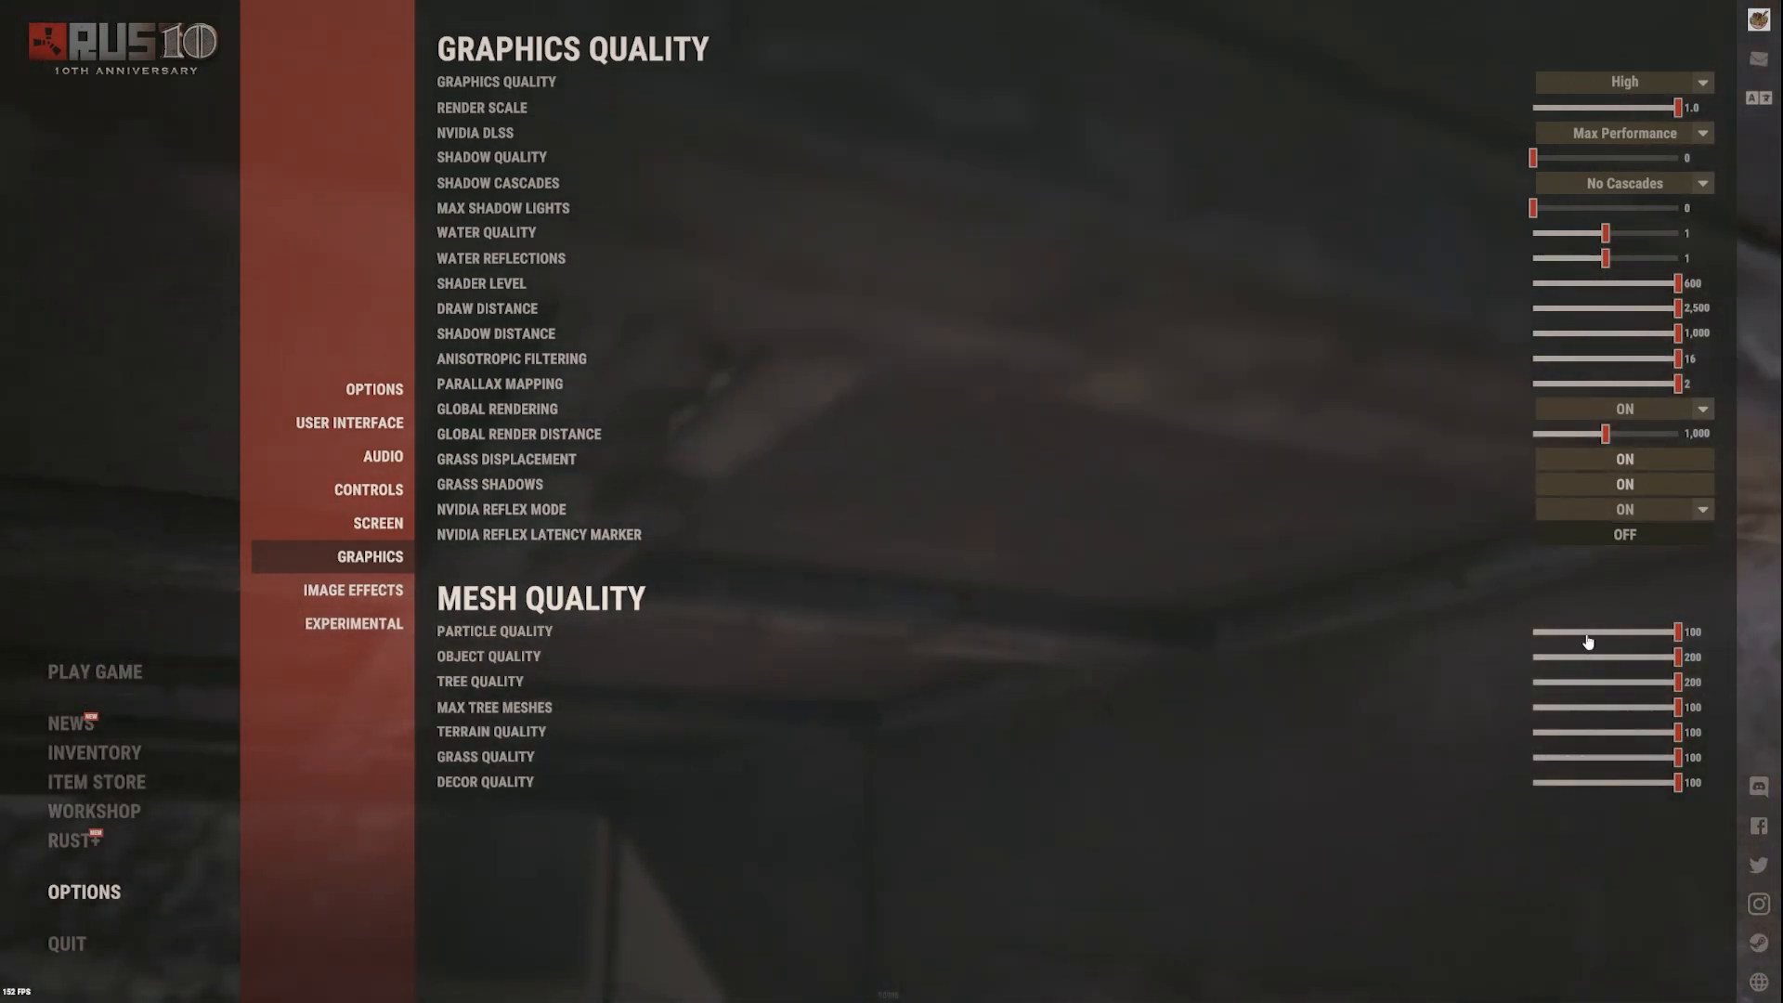
{"action": "mouse_move", "coordinate": [1250, 614]}
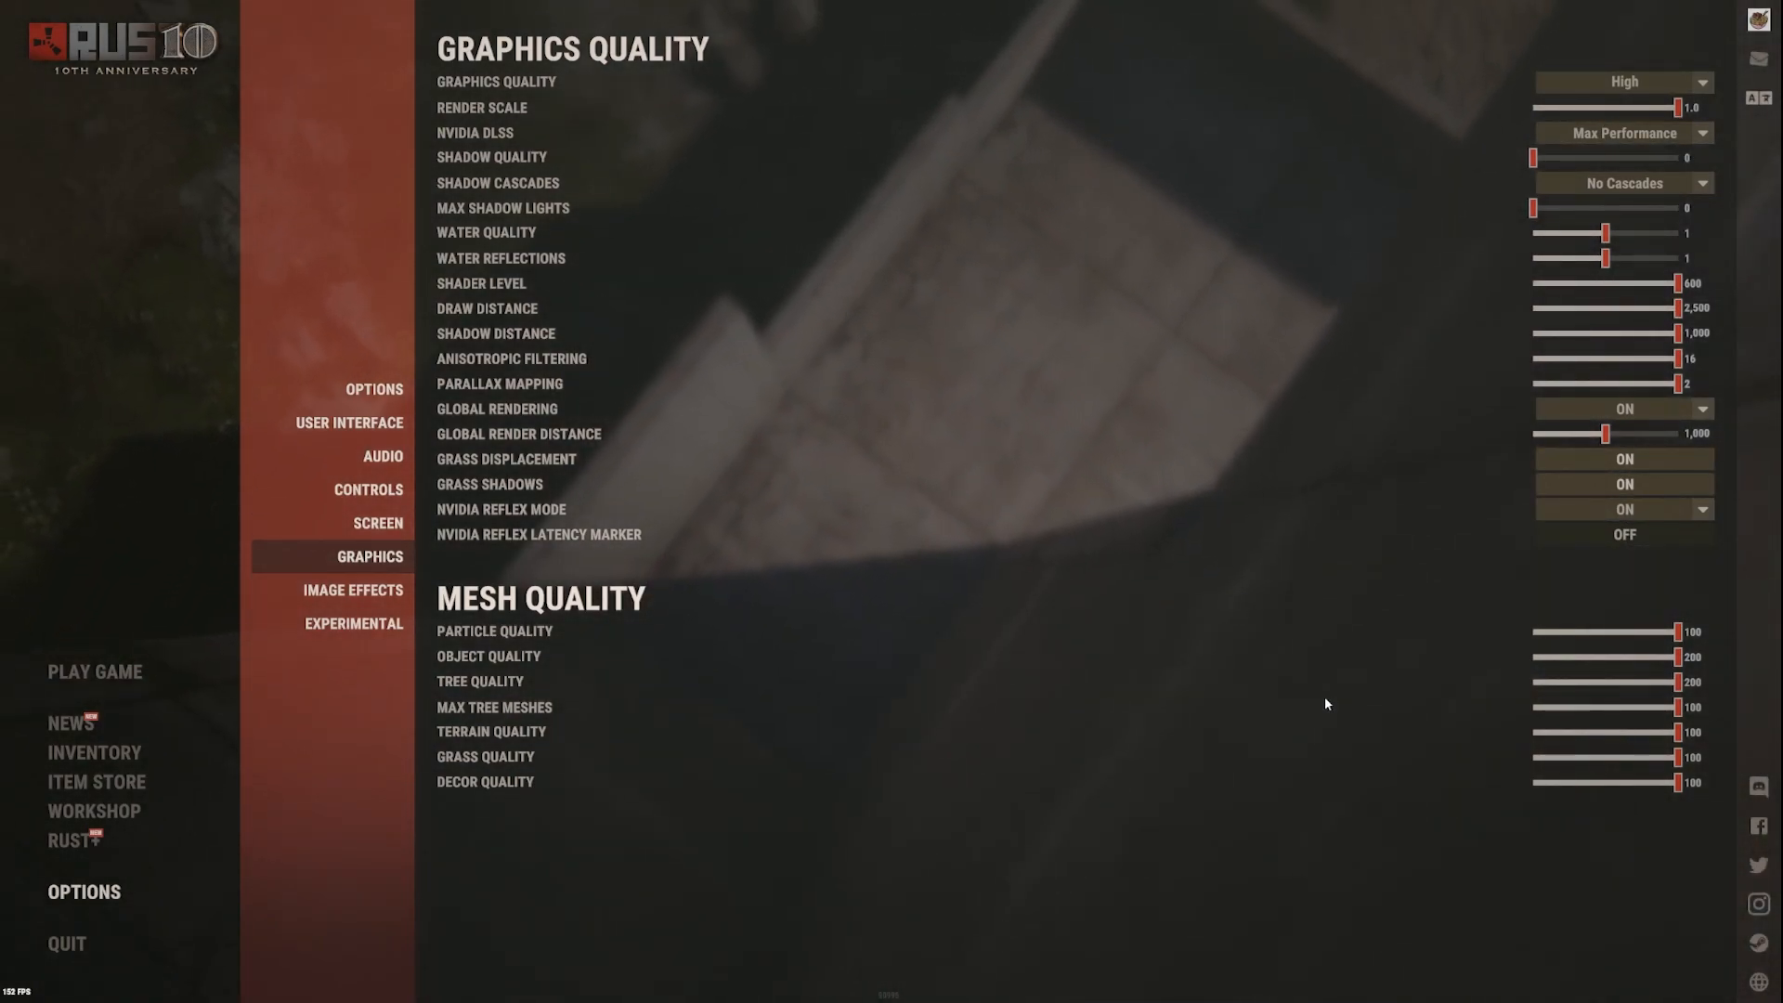
{"action": "mouse_move", "coordinate": [1612, 184]}
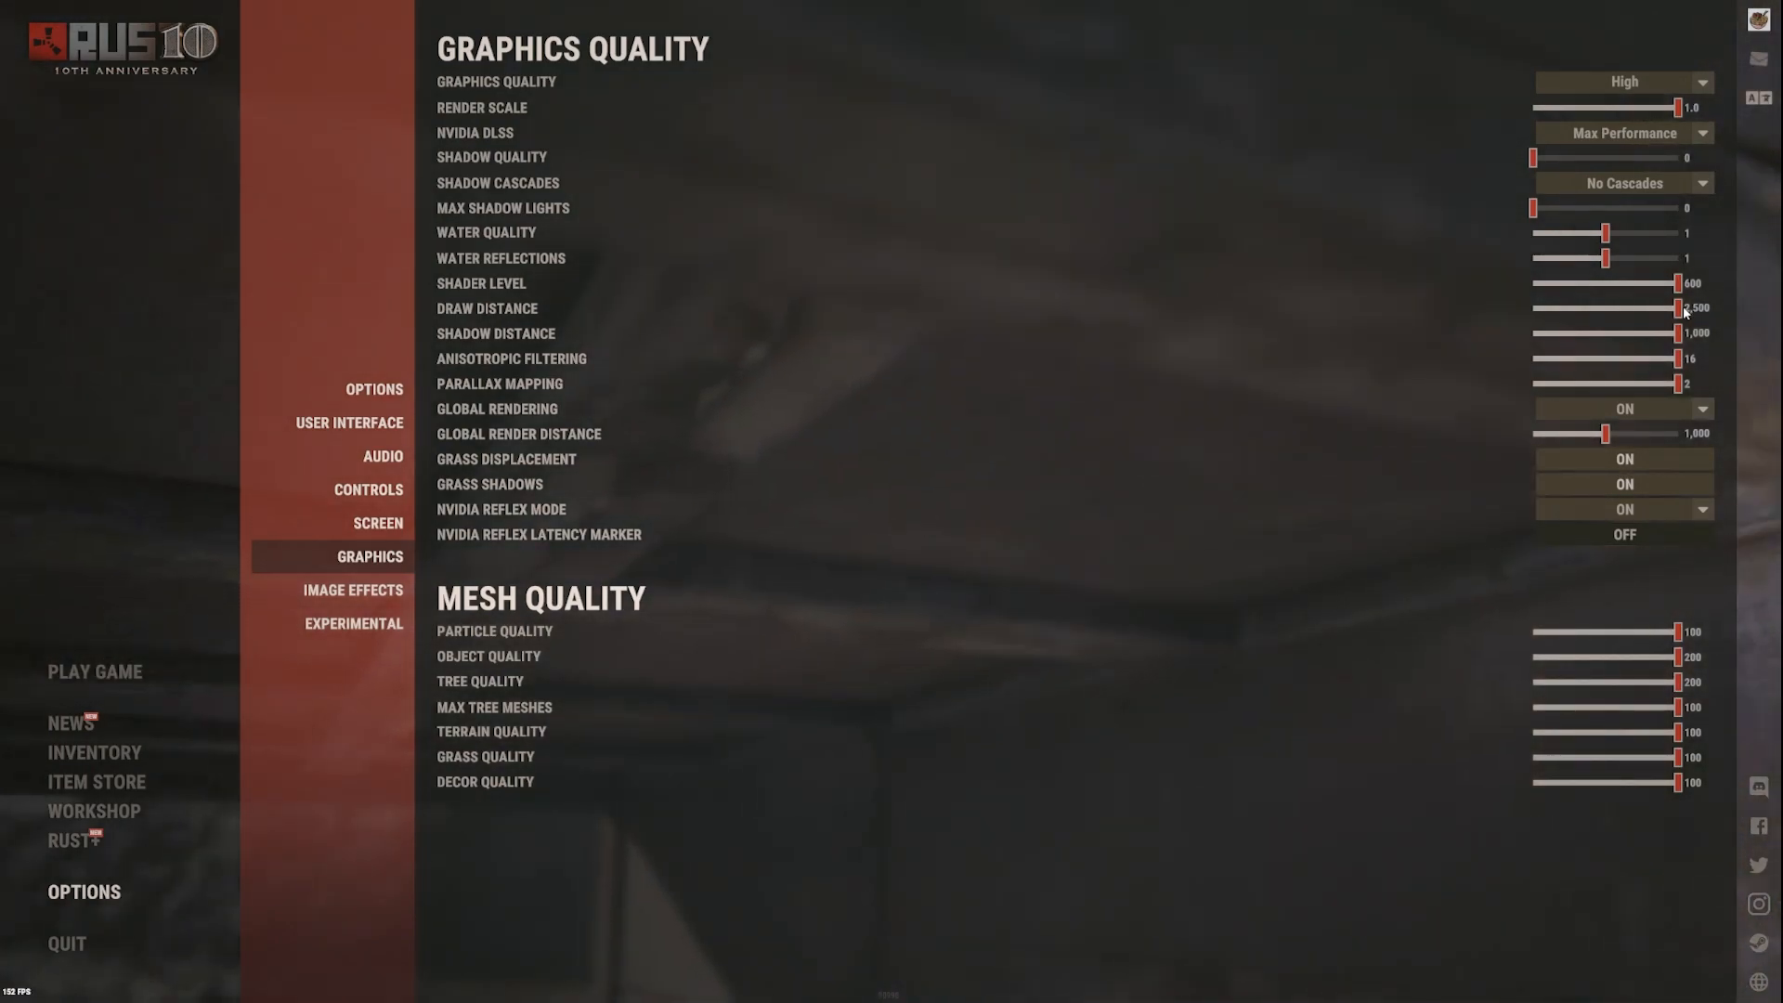
{"action": "mouse_move", "coordinate": [1237, 477]}
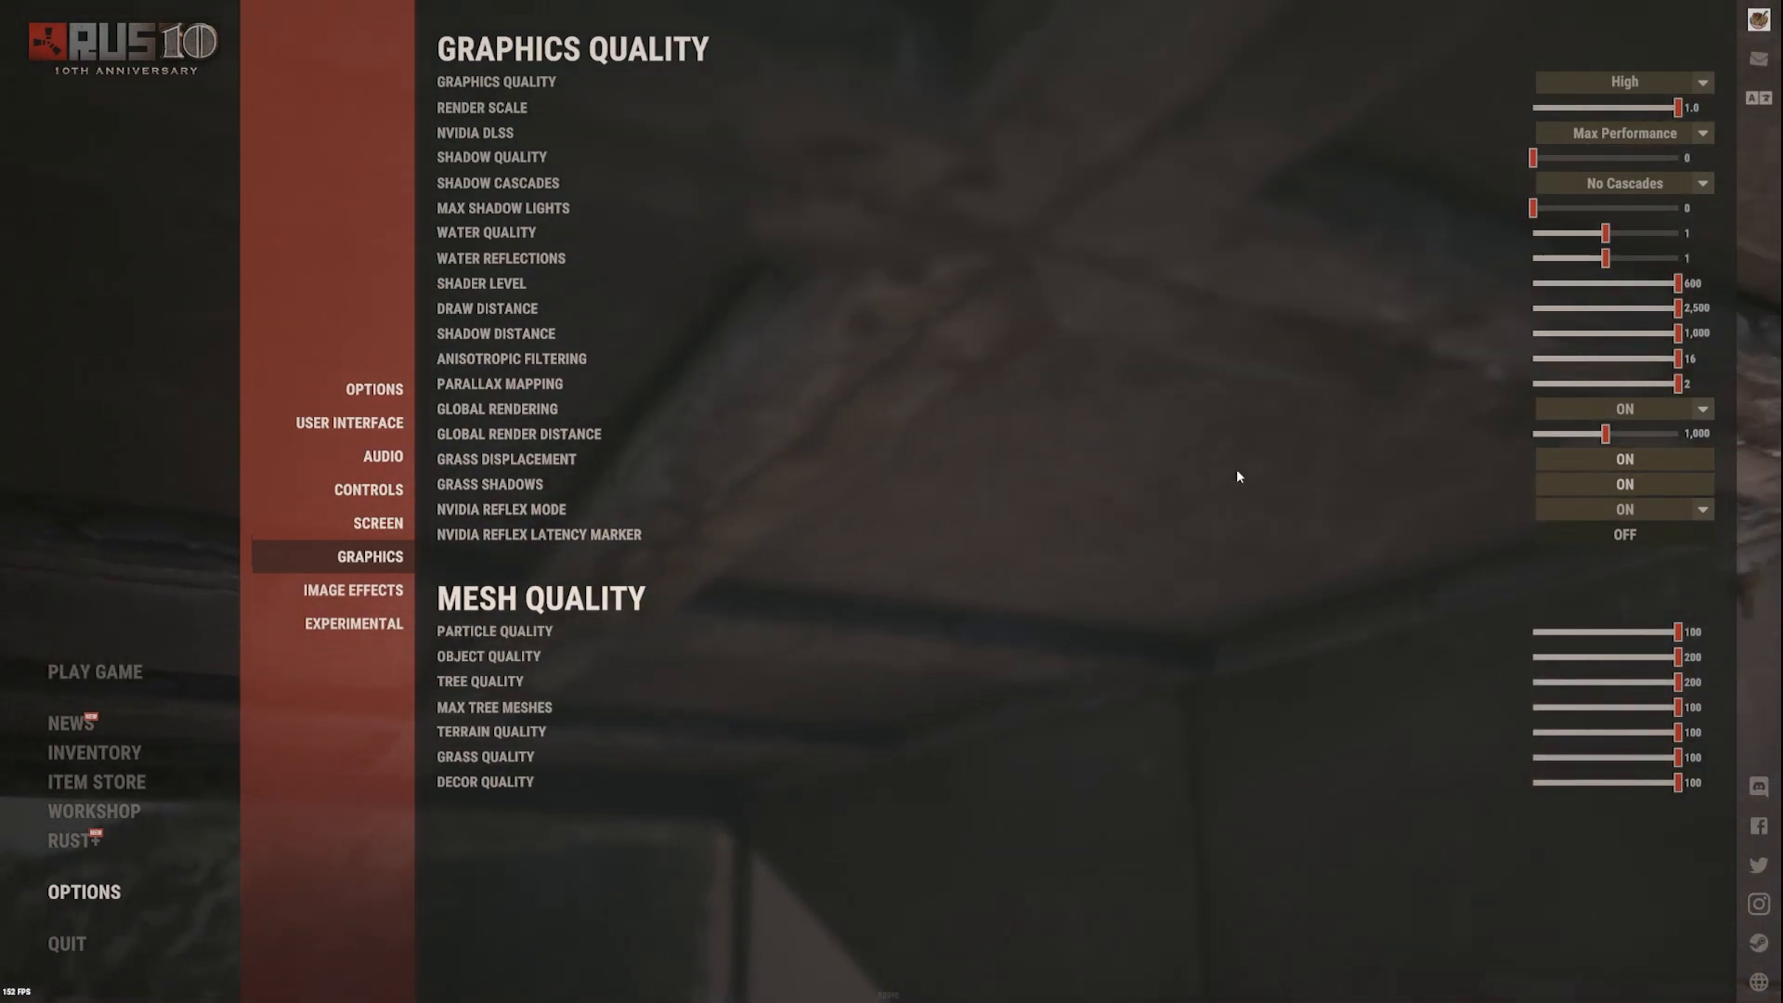
{"action": "mouse_move", "coordinate": [498, 483]}
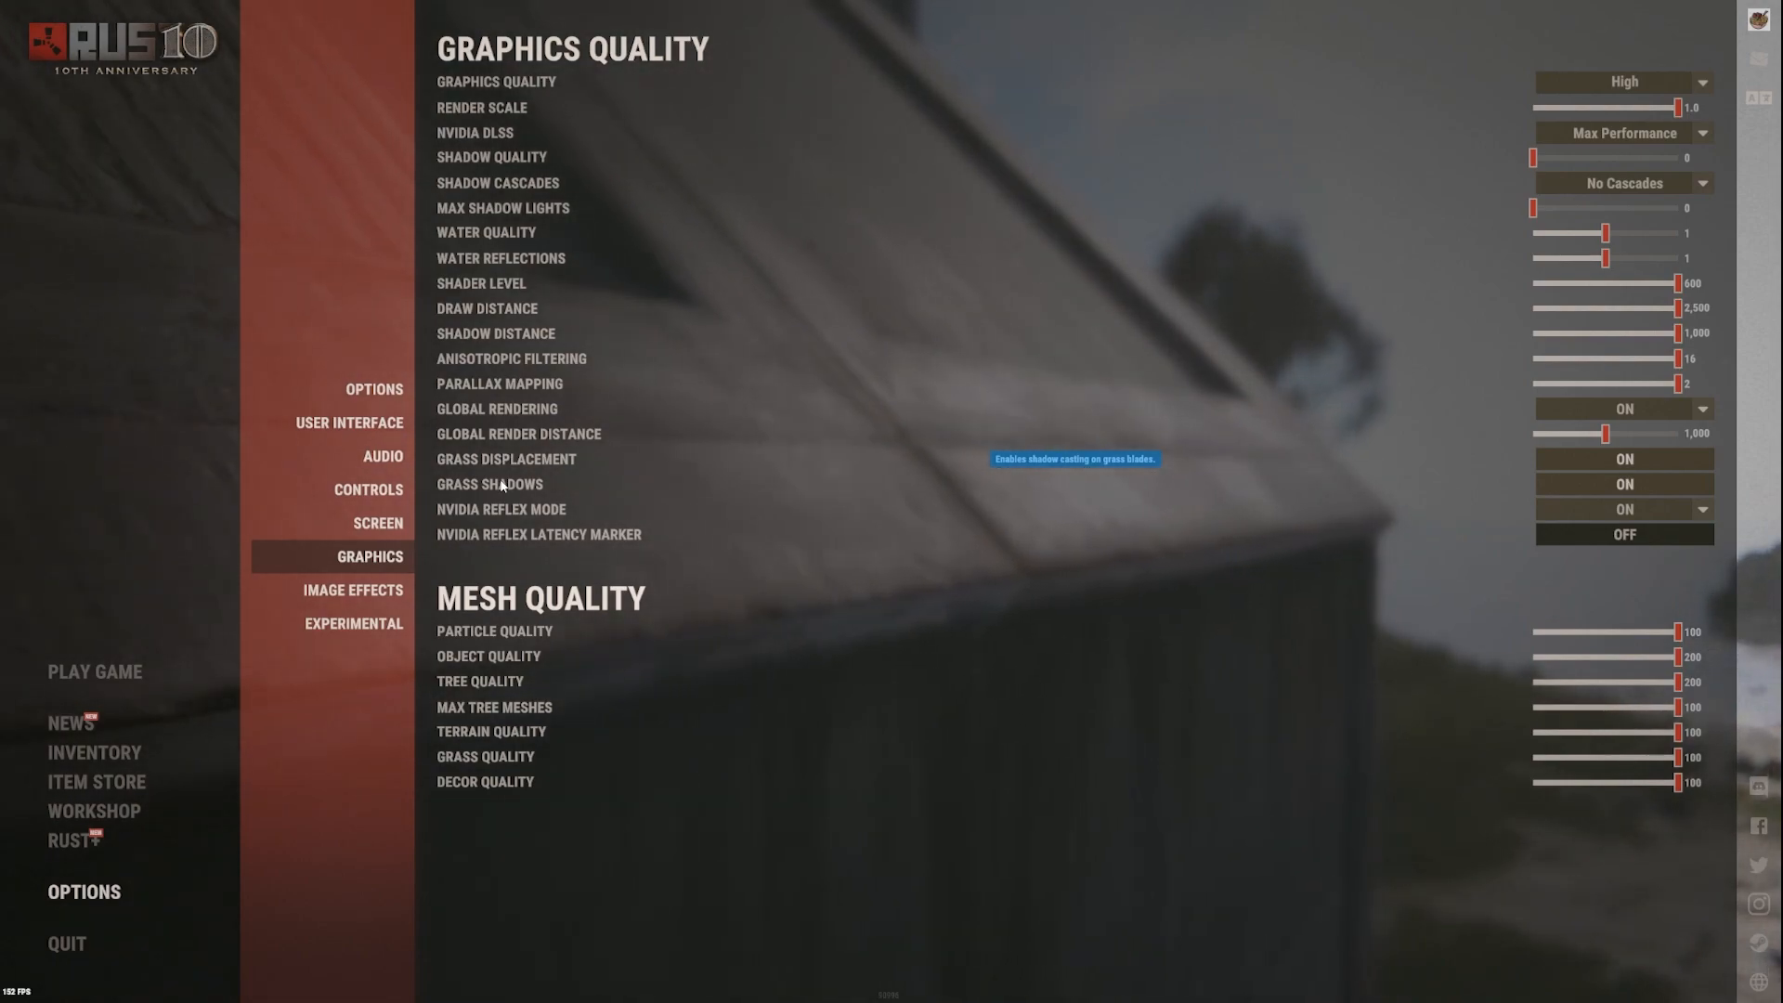
{"action": "mouse_move", "coordinate": [558, 442]}
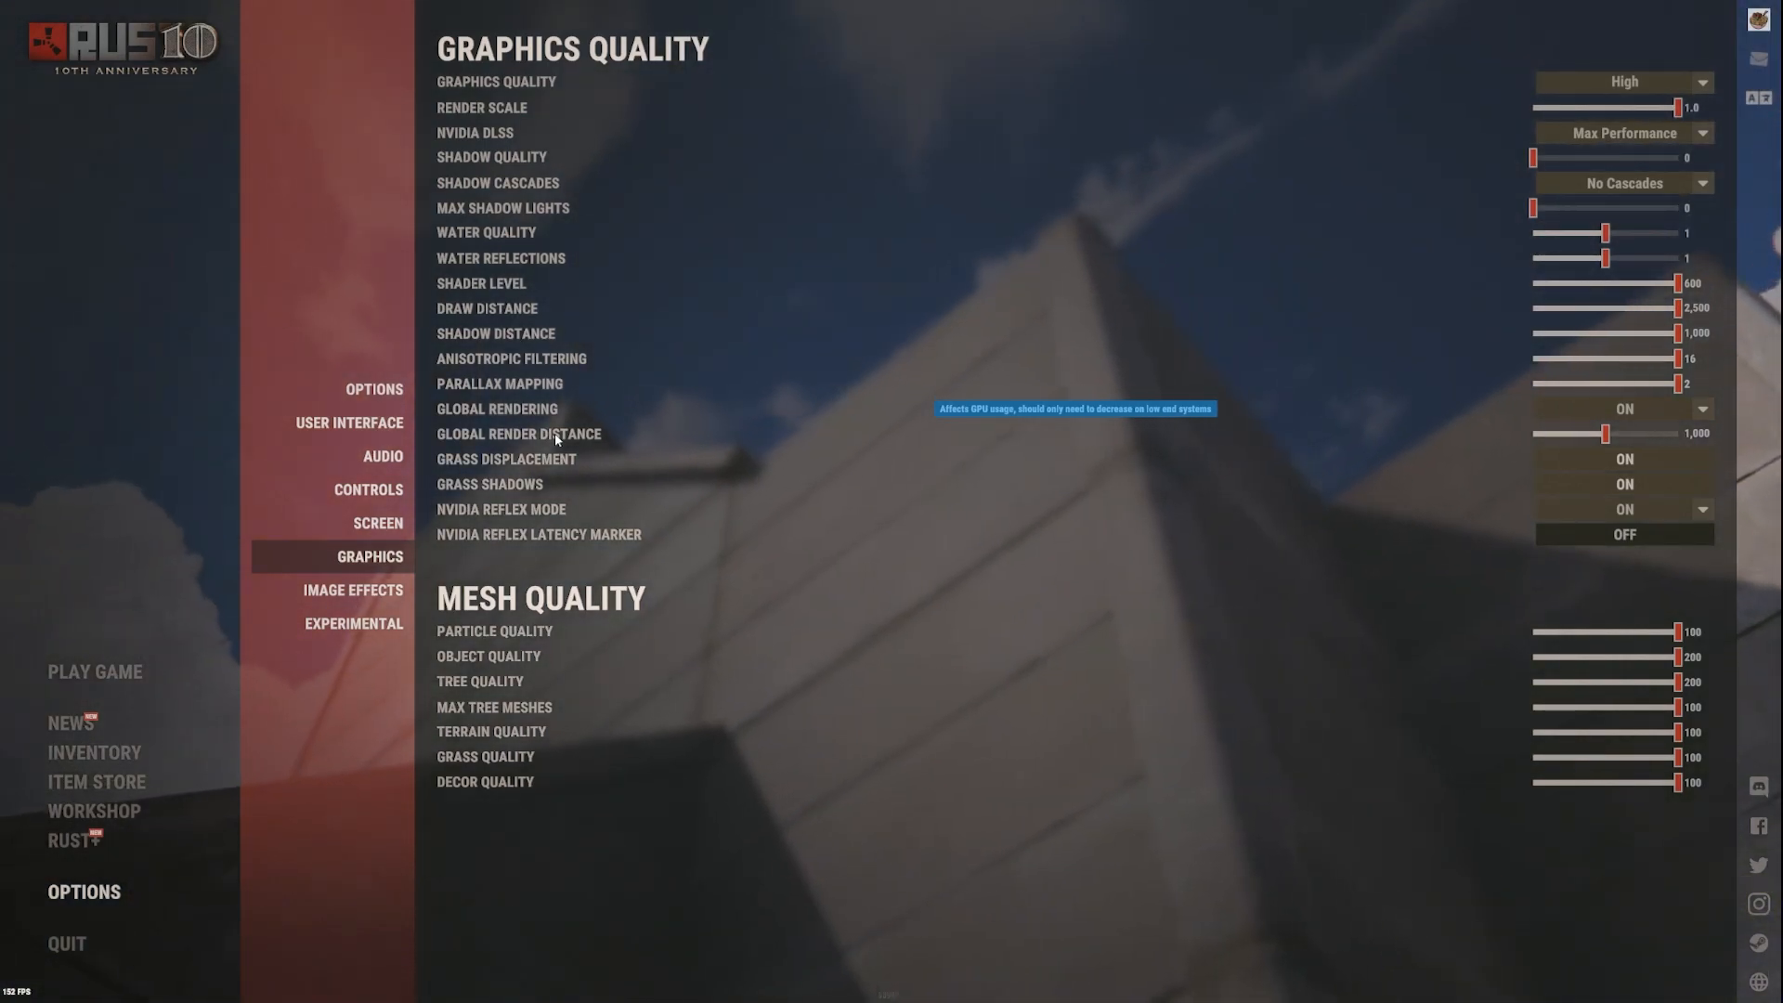
{"action": "mouse_move", "coordinate": [1502, 439]}
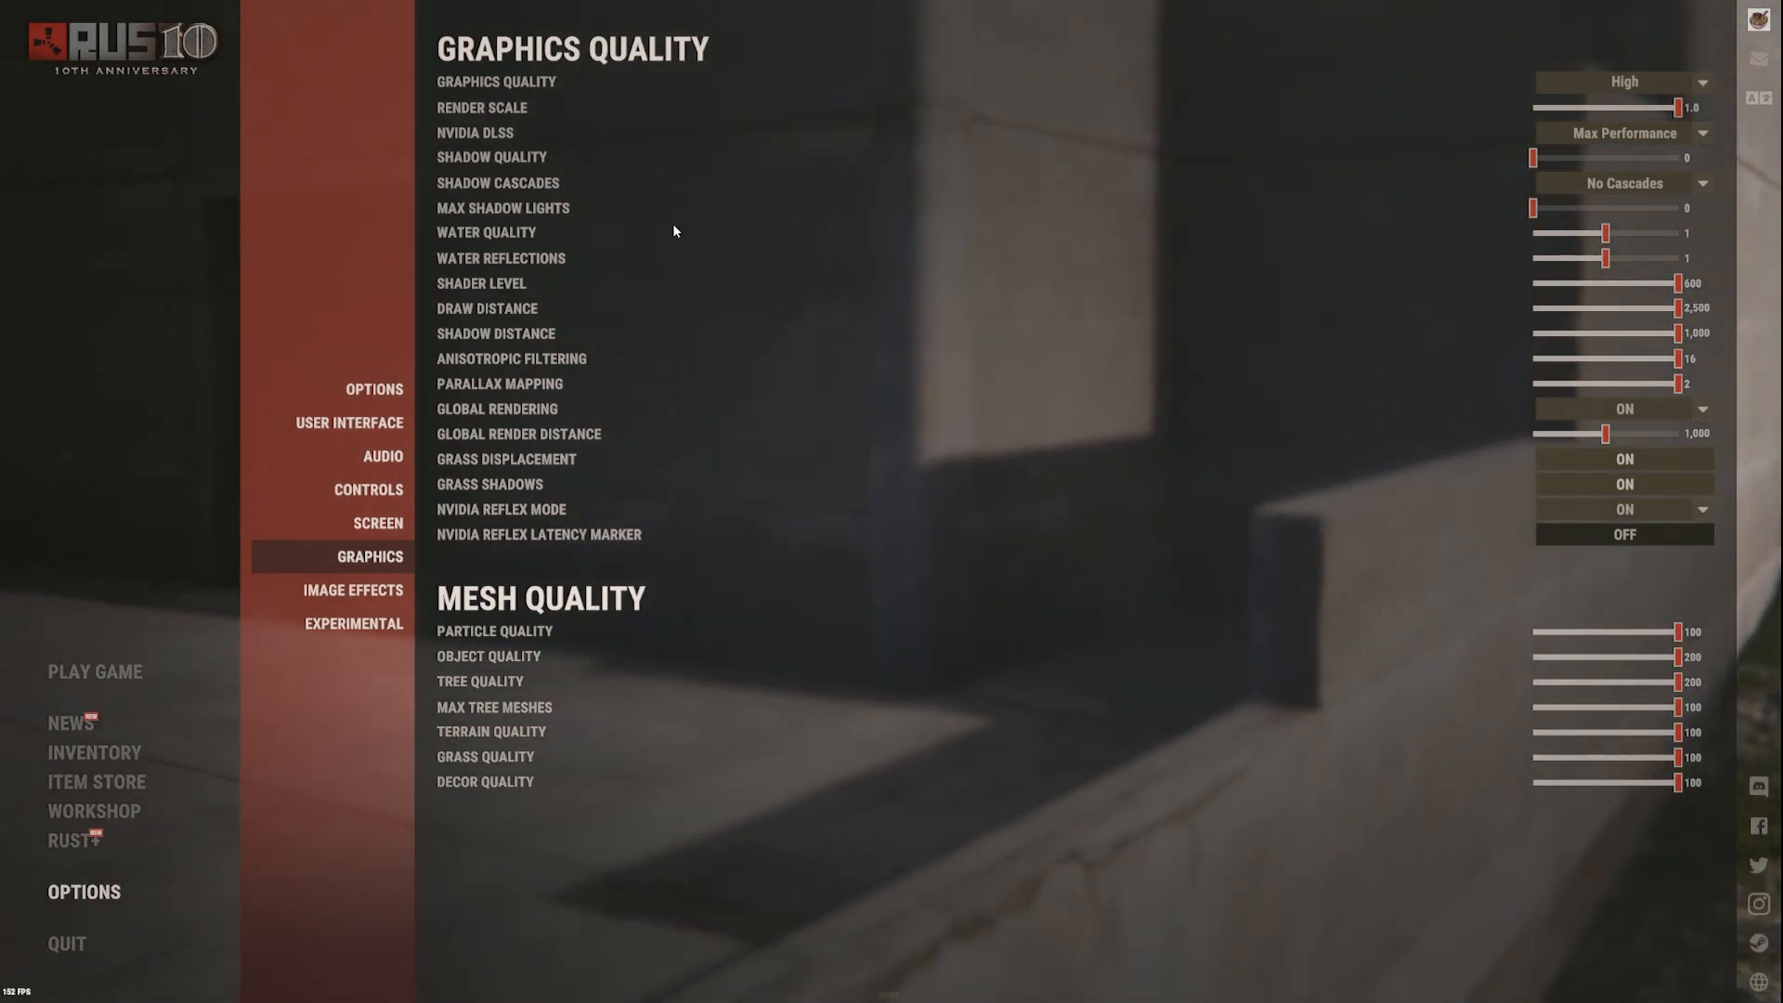
Show the Image Effects page with anti-aliasing, depth of field and motion blur off
{"action": "left_click", "coordinate": [352, 590]}
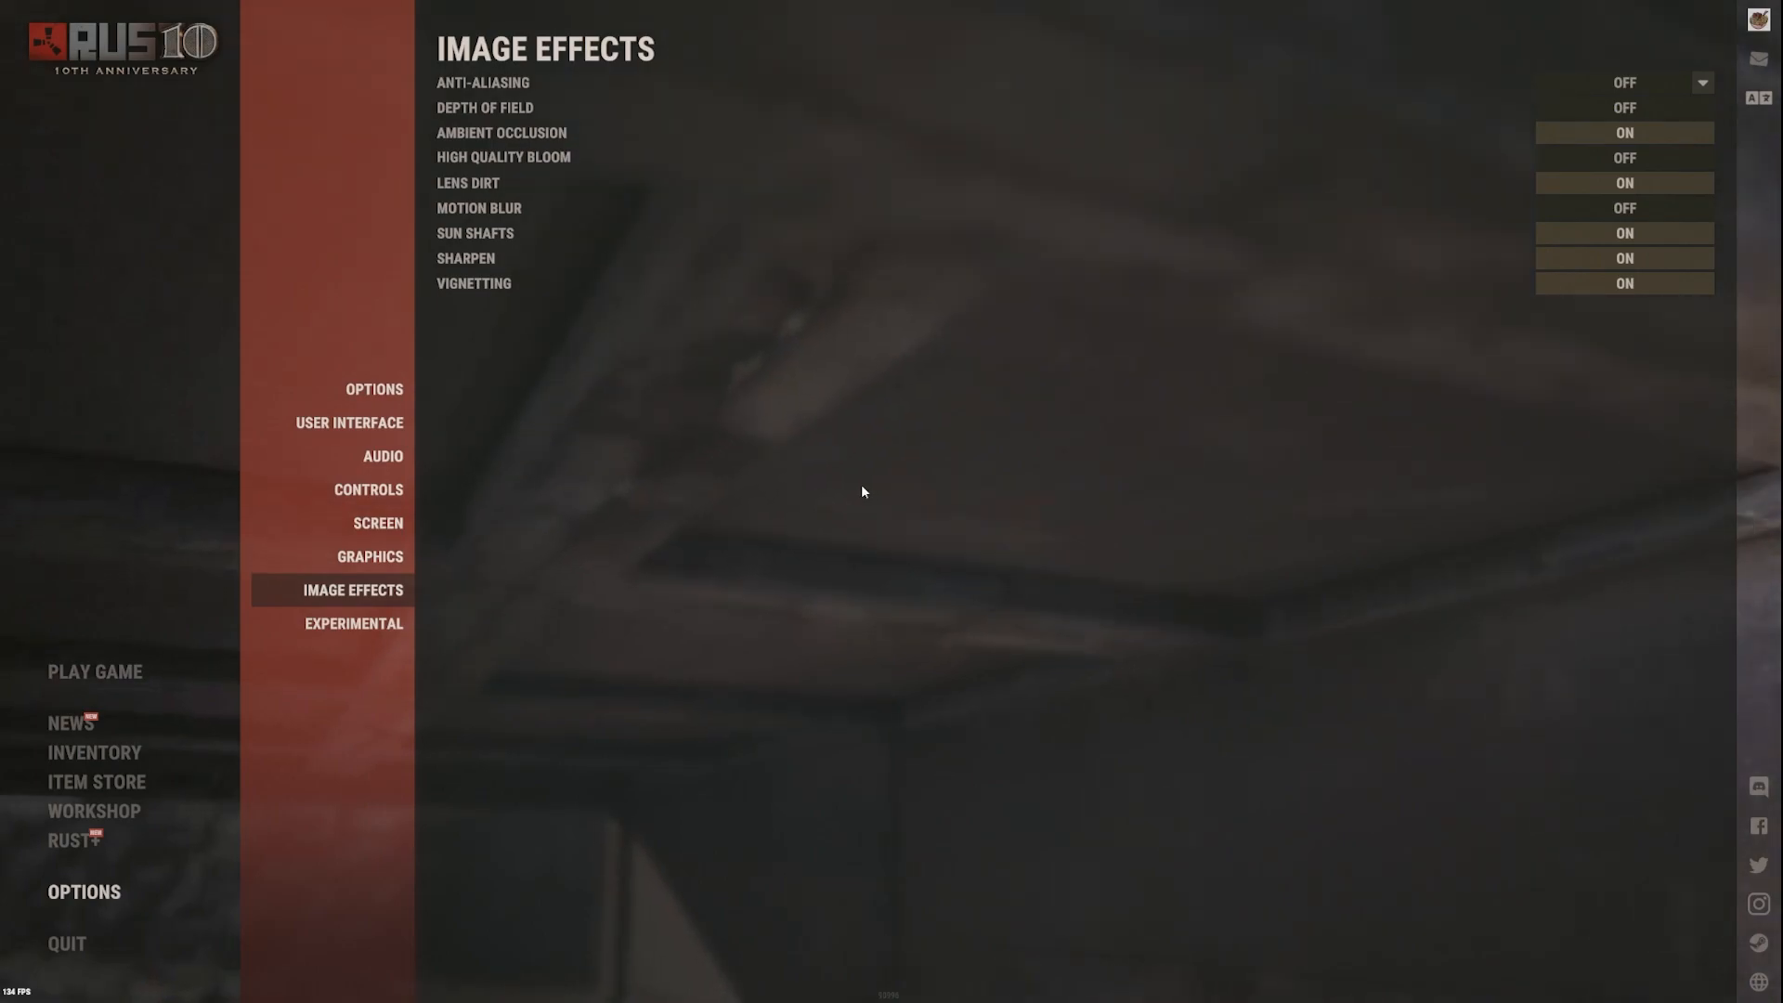
{"action": "mouse_move", "coordinate": [1644, 86]}
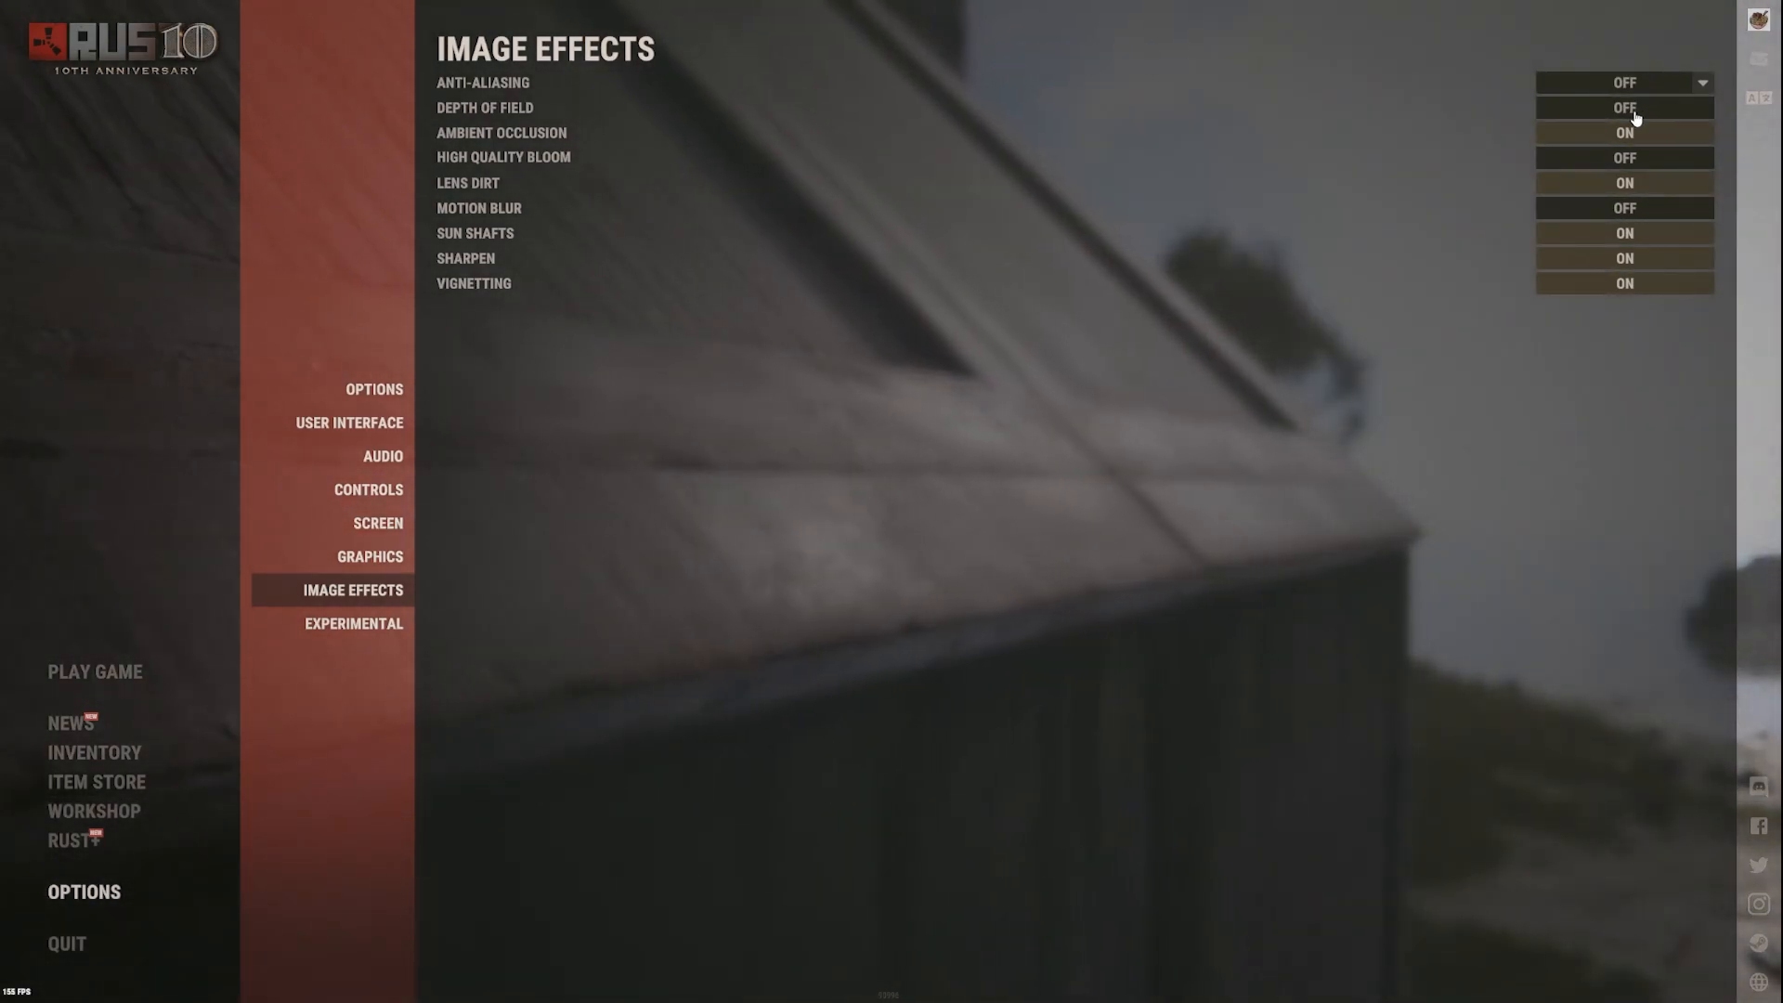
{"action": "mouse_move", "coordinate": [1623, 107]}
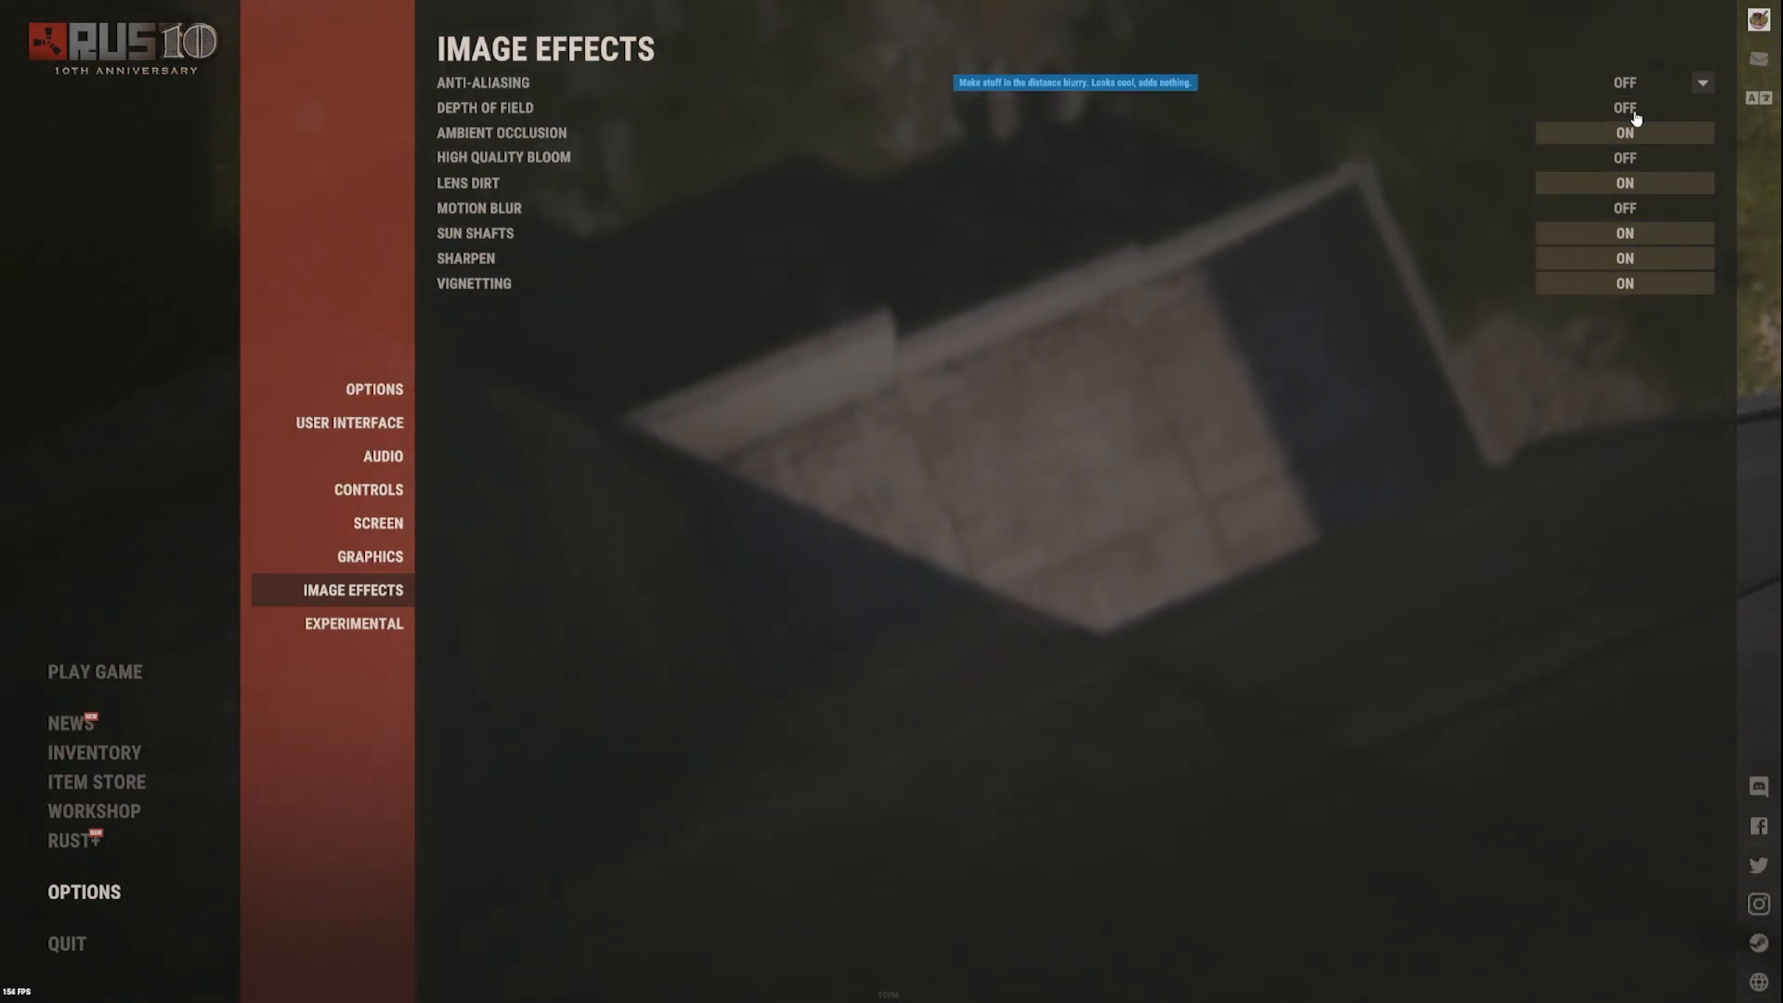
{"action": "mouse_move", "coordinate": [1646, 139]}
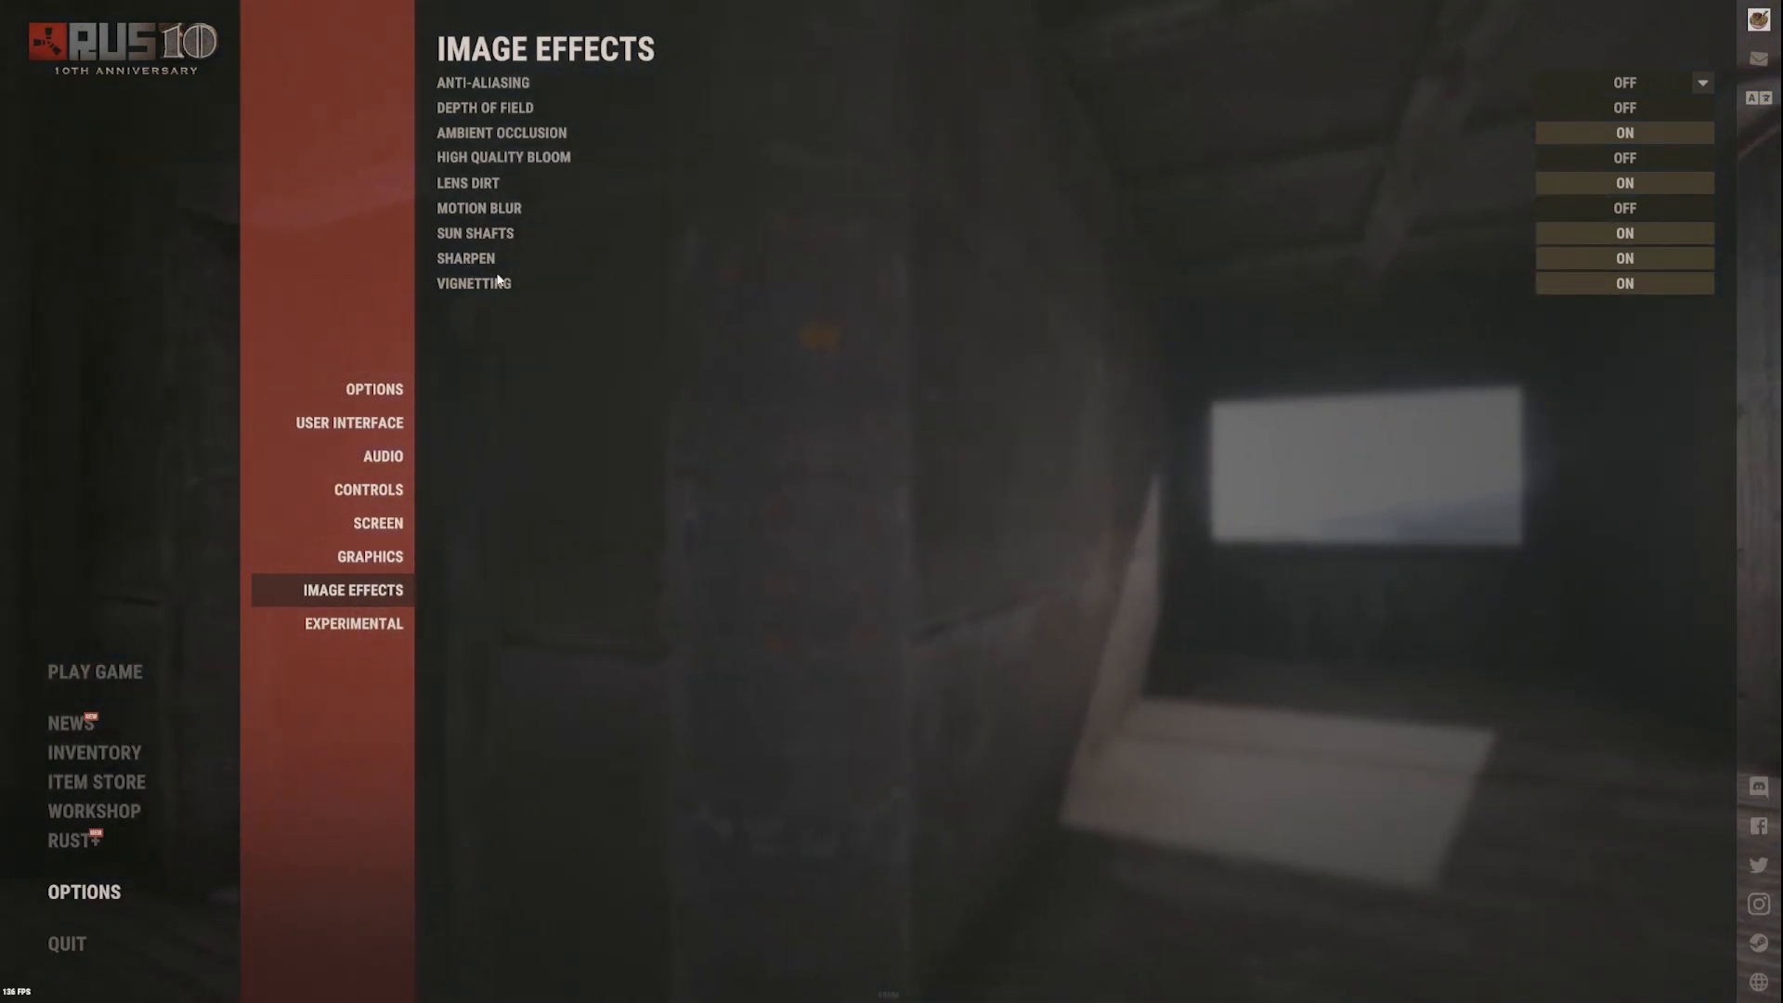
{"action": "mouse_move", "coordinate": [466, 258]}
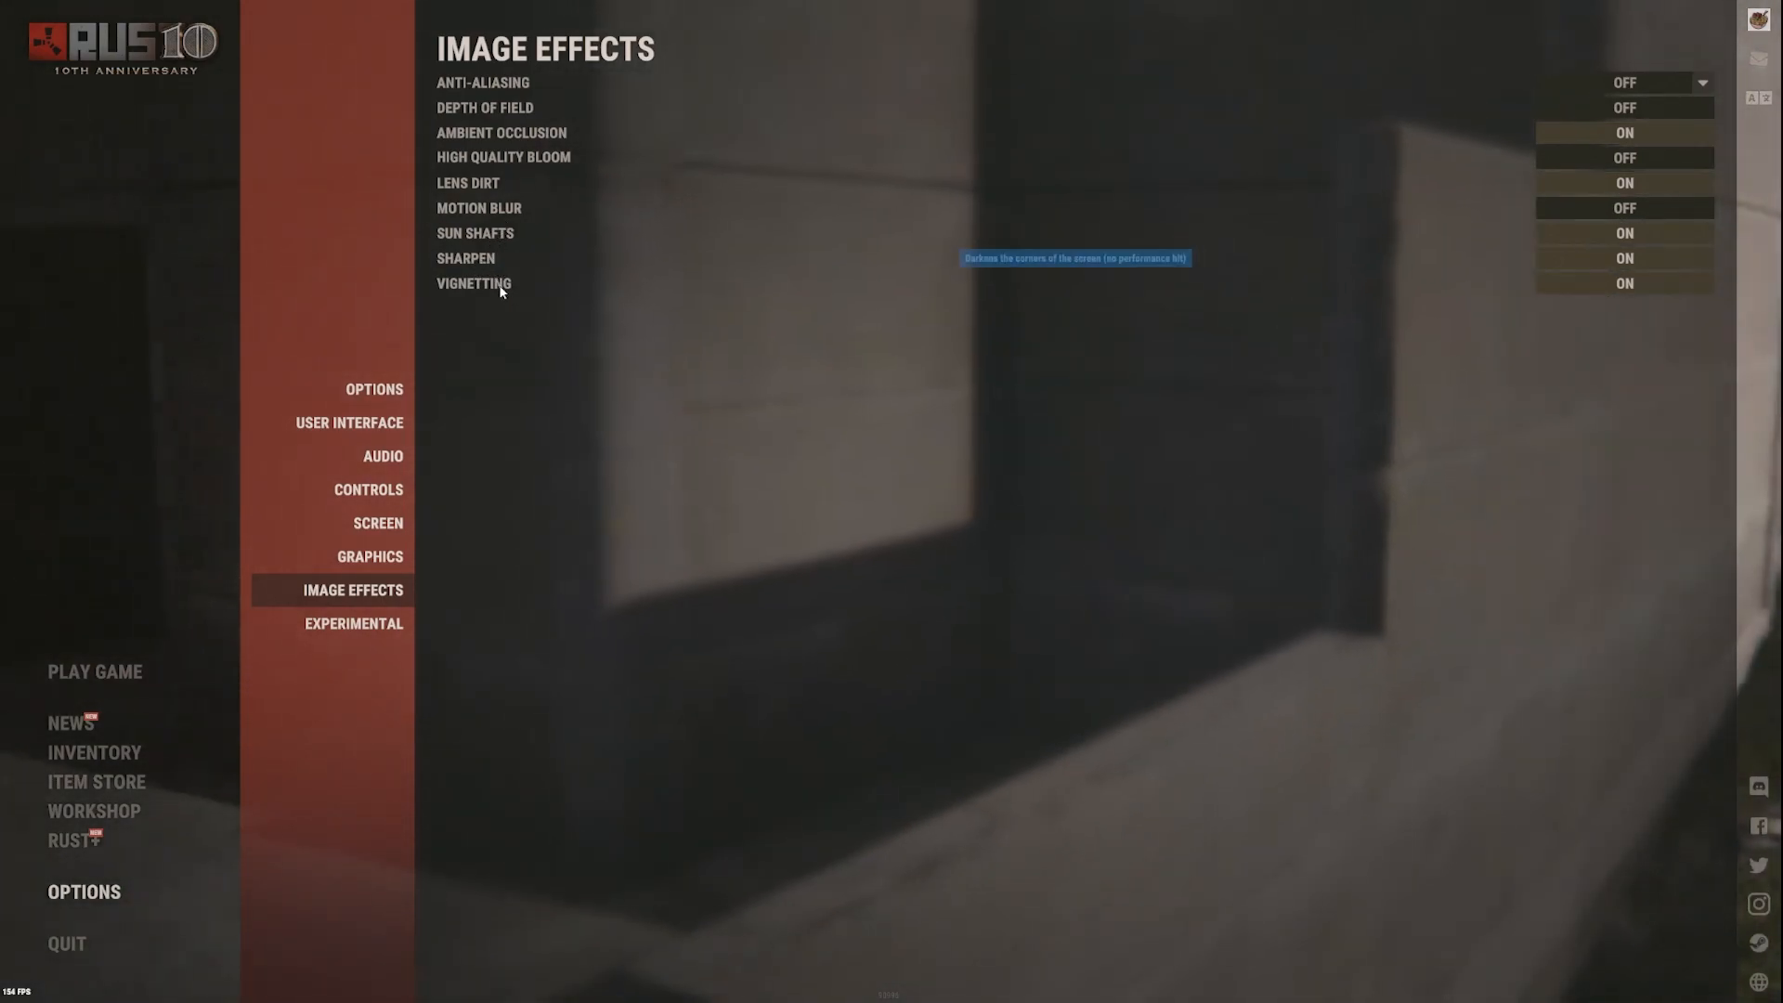
Show the Experimental page with occlusion culling, contact shadows and optimized loading off
{"action": "left_click", "coordinate": [352, 624]}
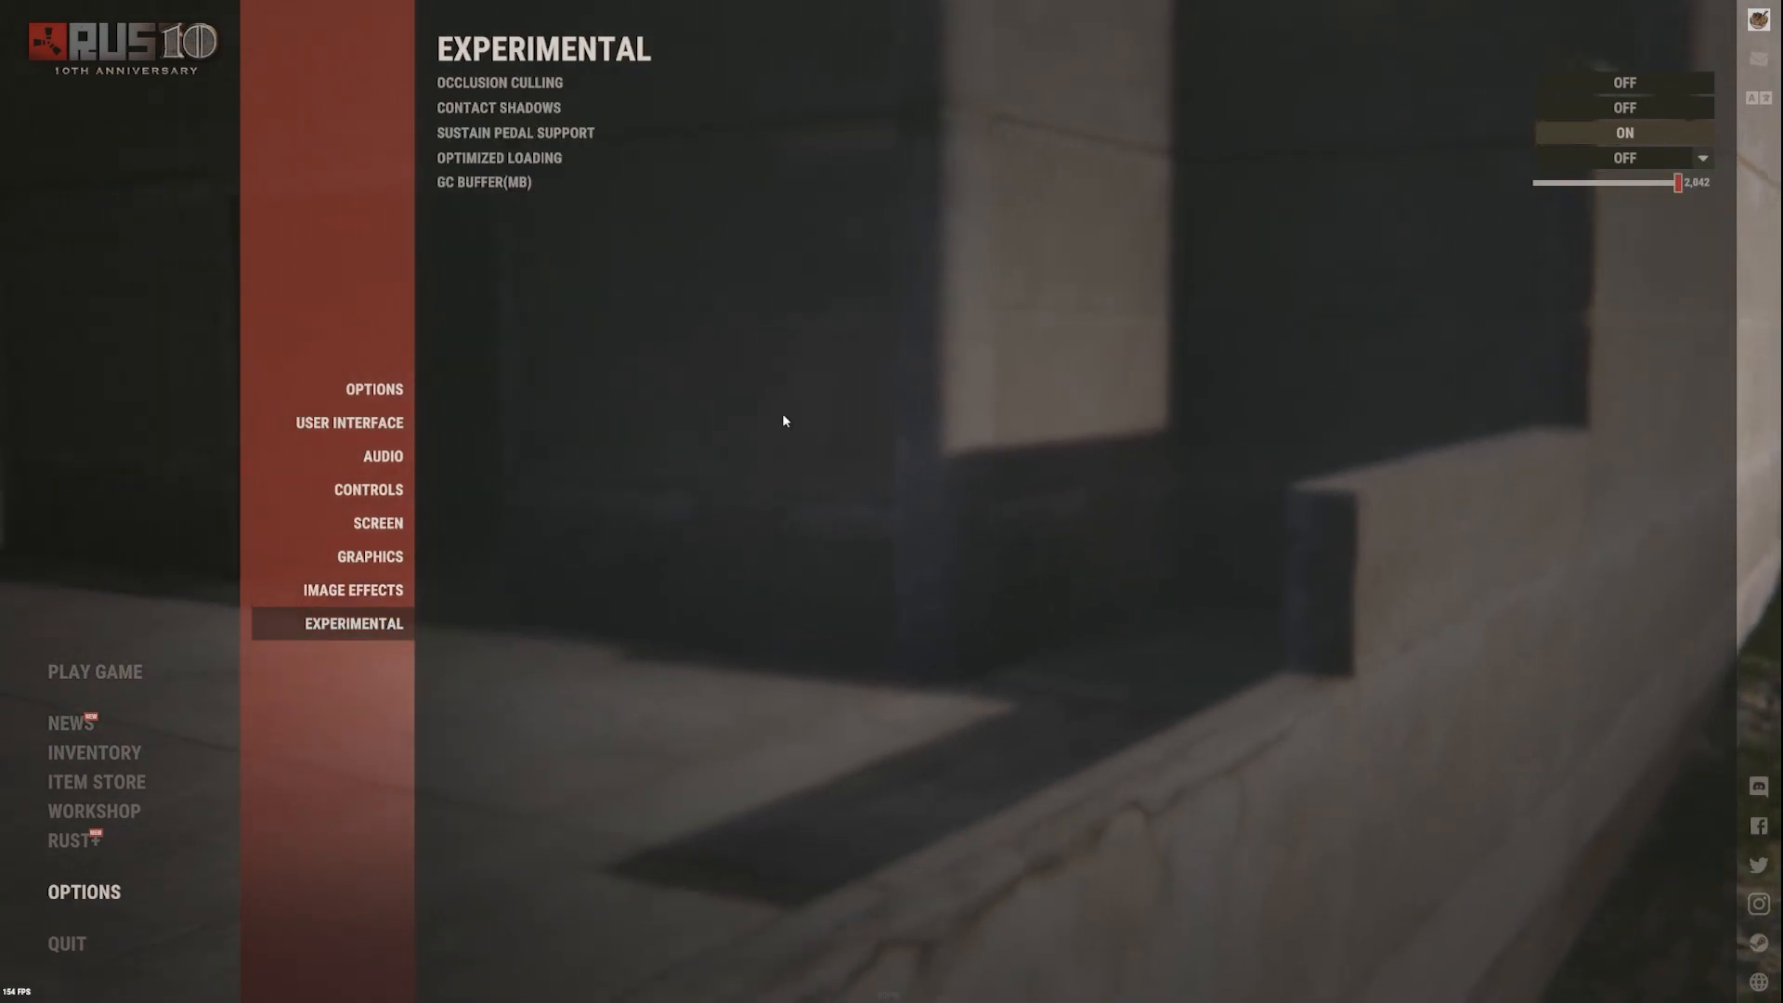
{"action": "mouse_move", "coordinate": [485, 191]}
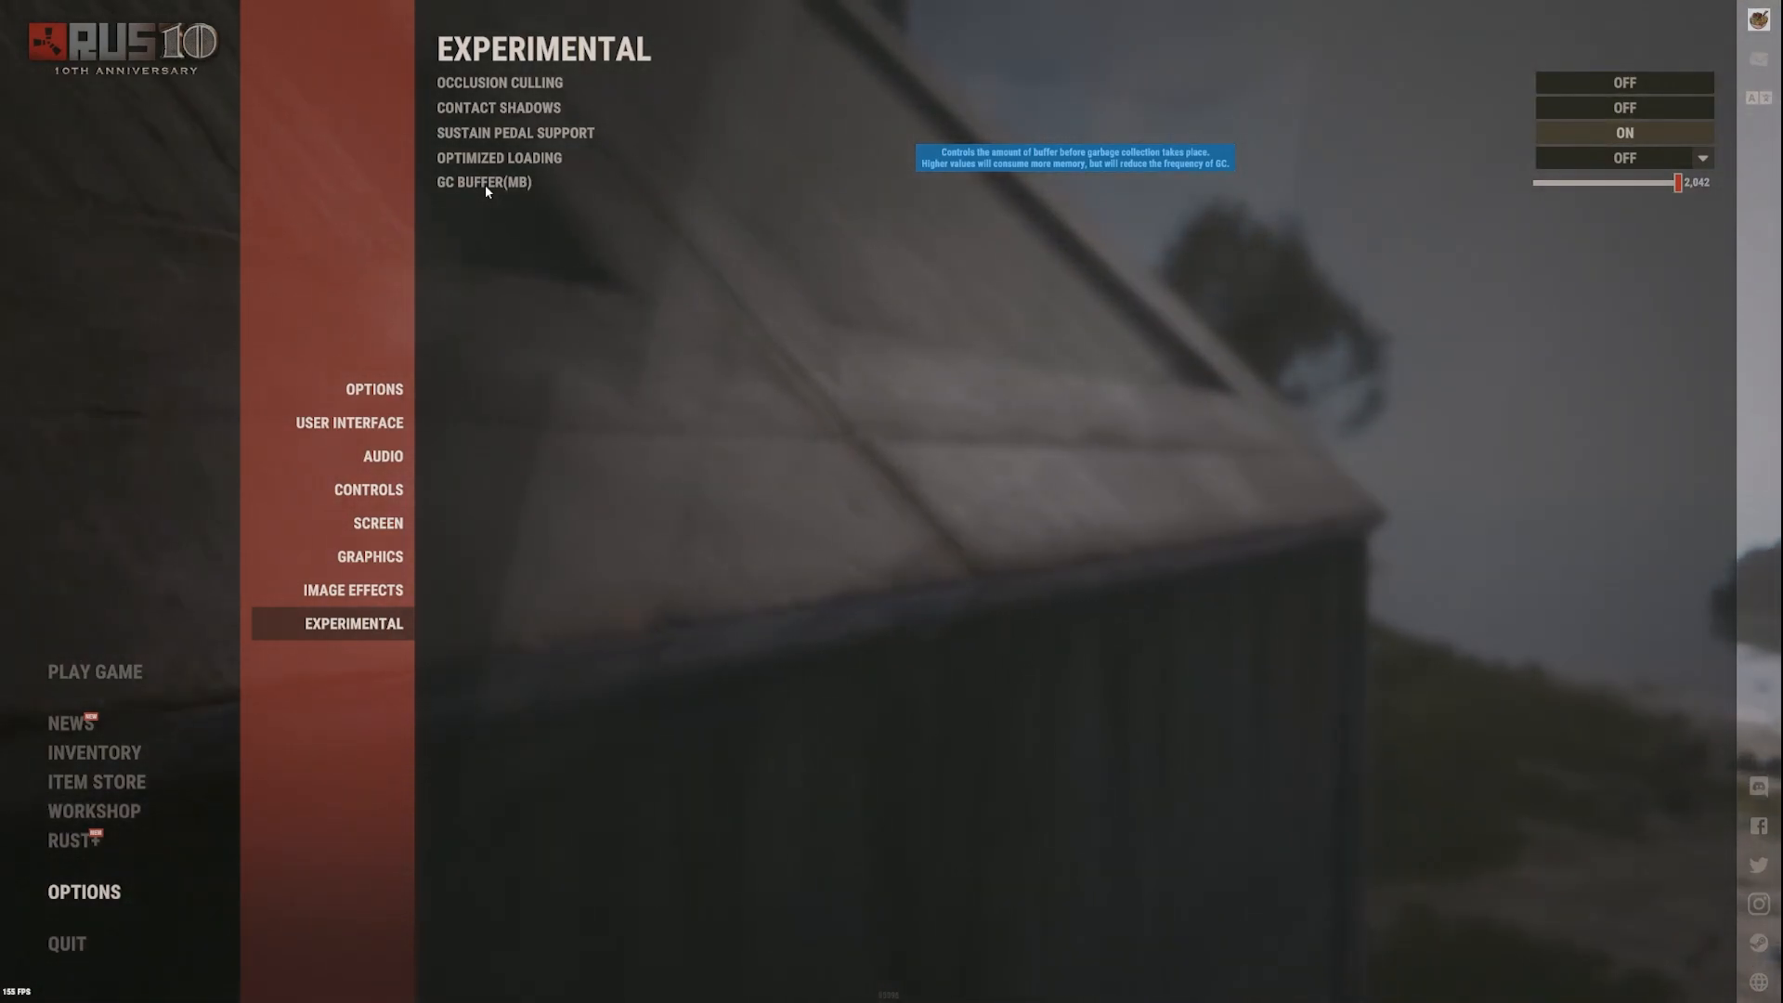
{"action": "mouse_move", "coordinate": [540, 164]}
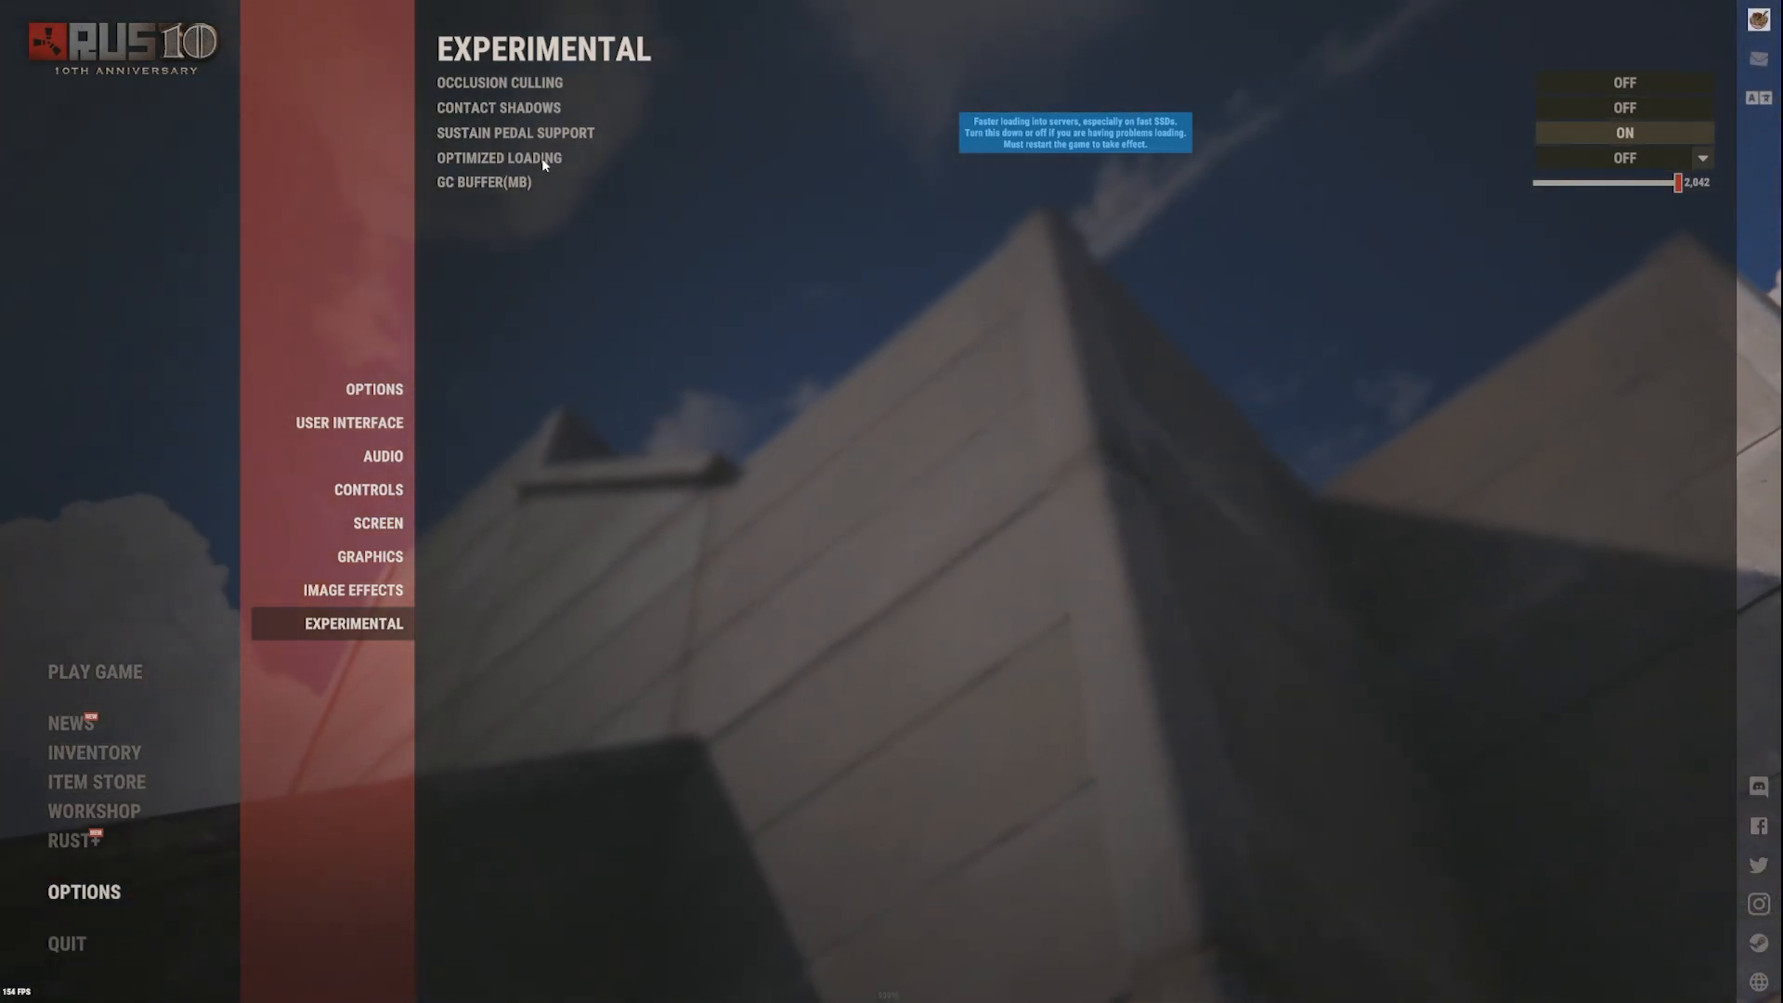
{"action": "mouse_move", "coordinate": [555, 132]}
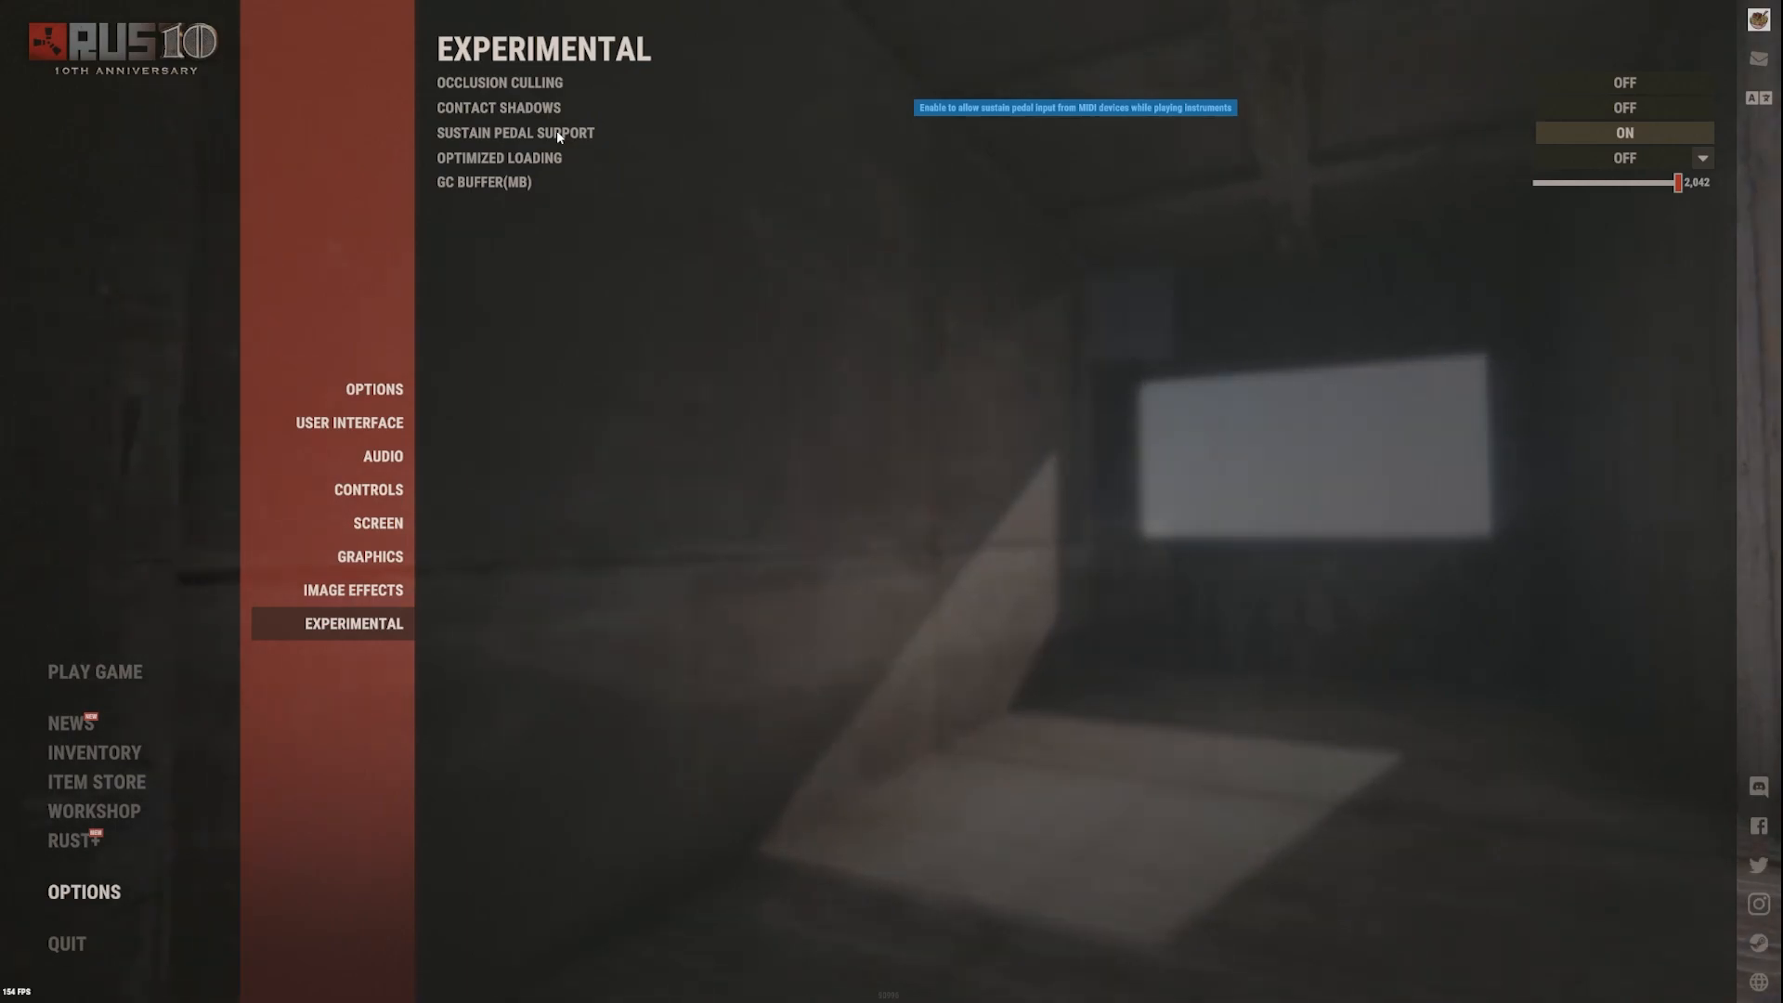
{"action": "mouse_move", "coordinate": [529, 109]}
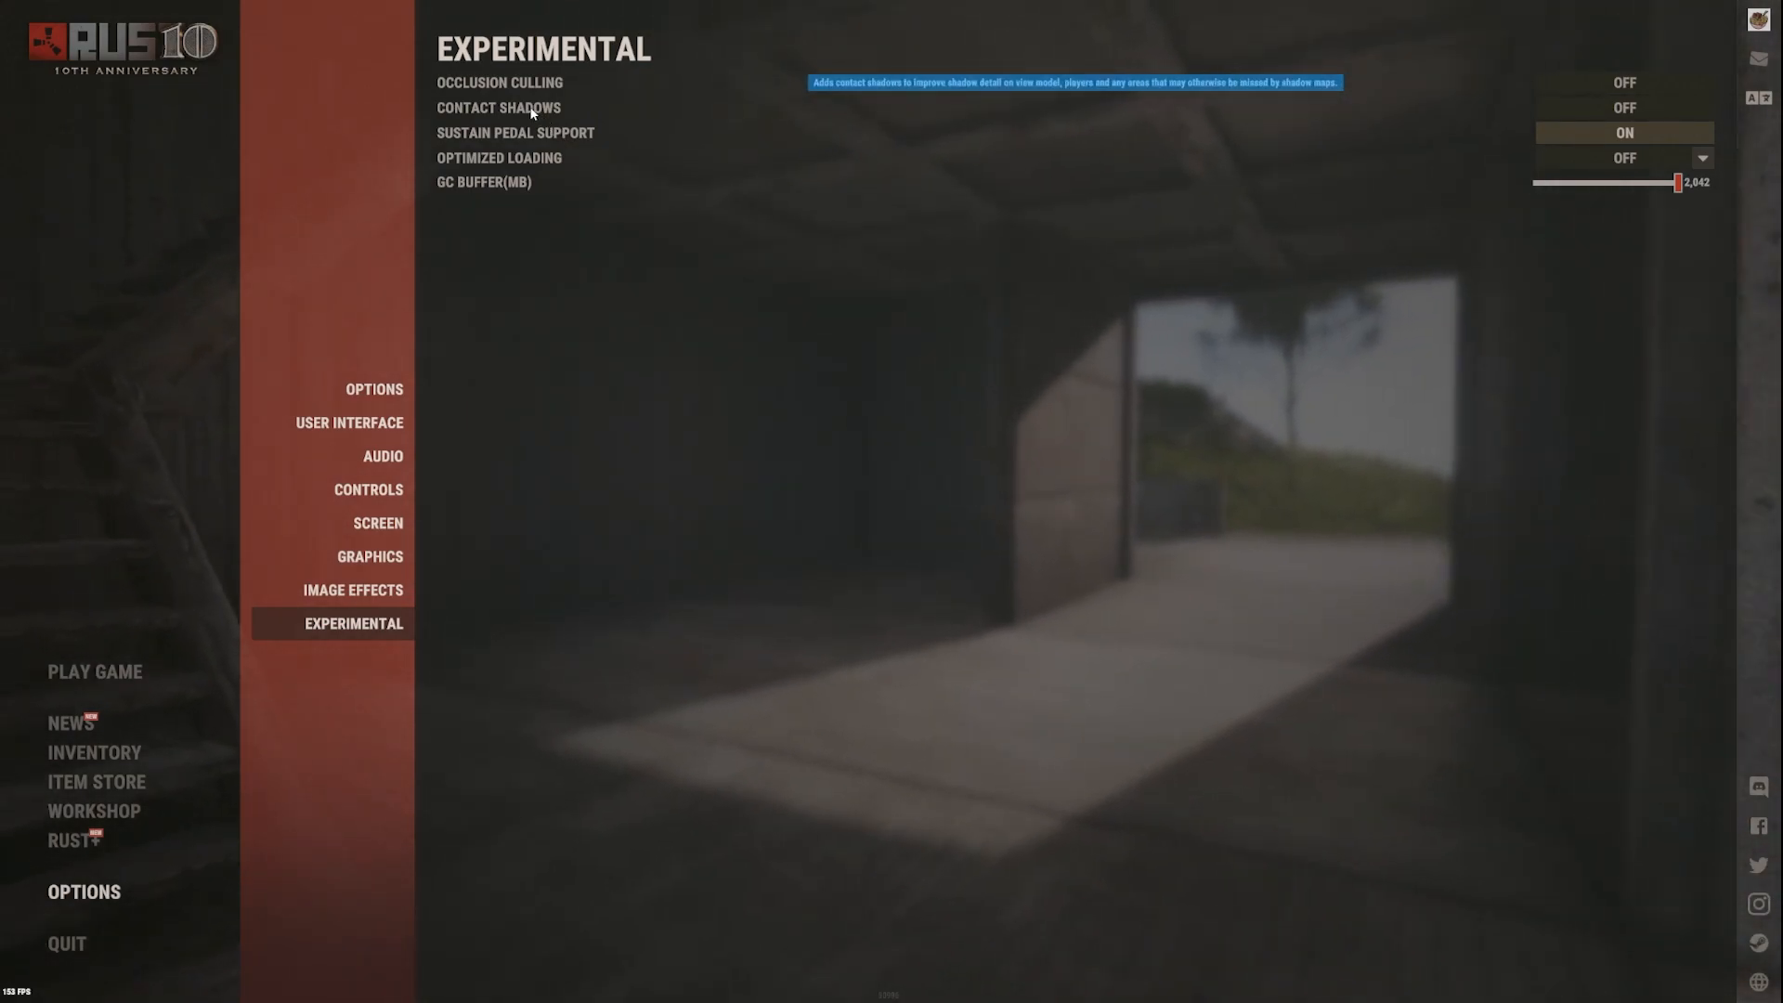
{"action": "mouse_move", "coordinate": [535, 85]}
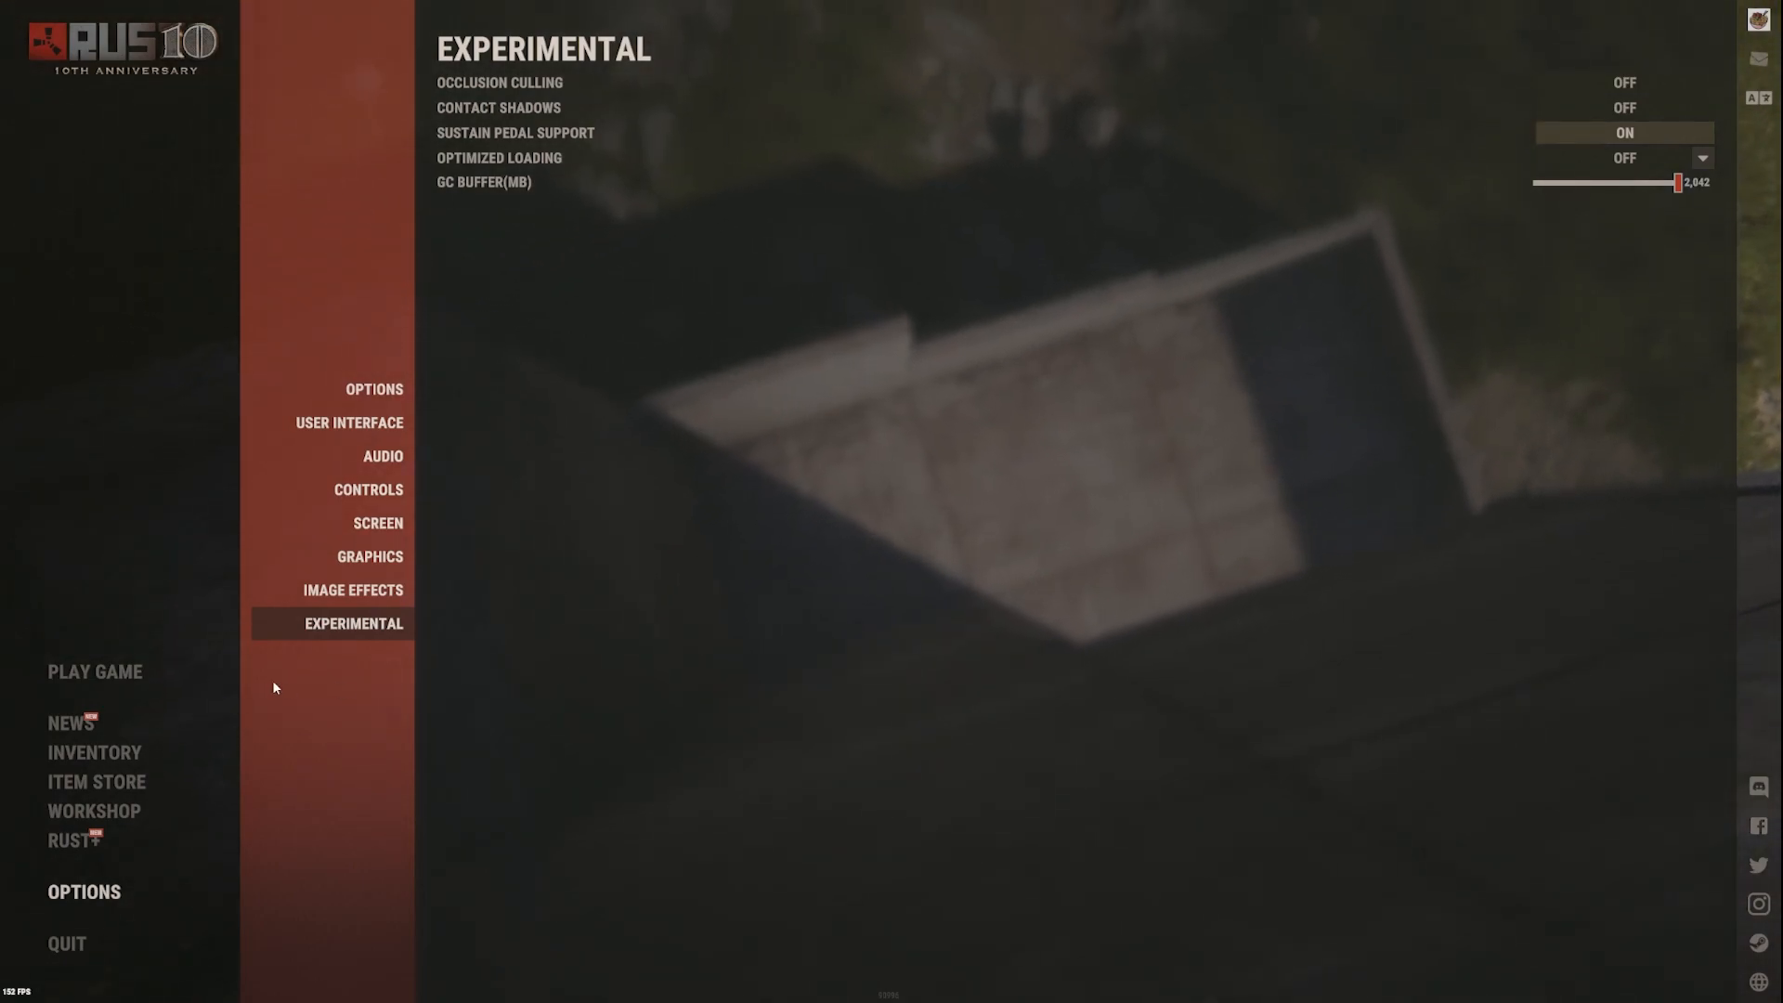
Return to the Graphics page, then quit from the main menu to bring up the exit prompt
{"action": "left_click", "coordinate": [369, 555]}
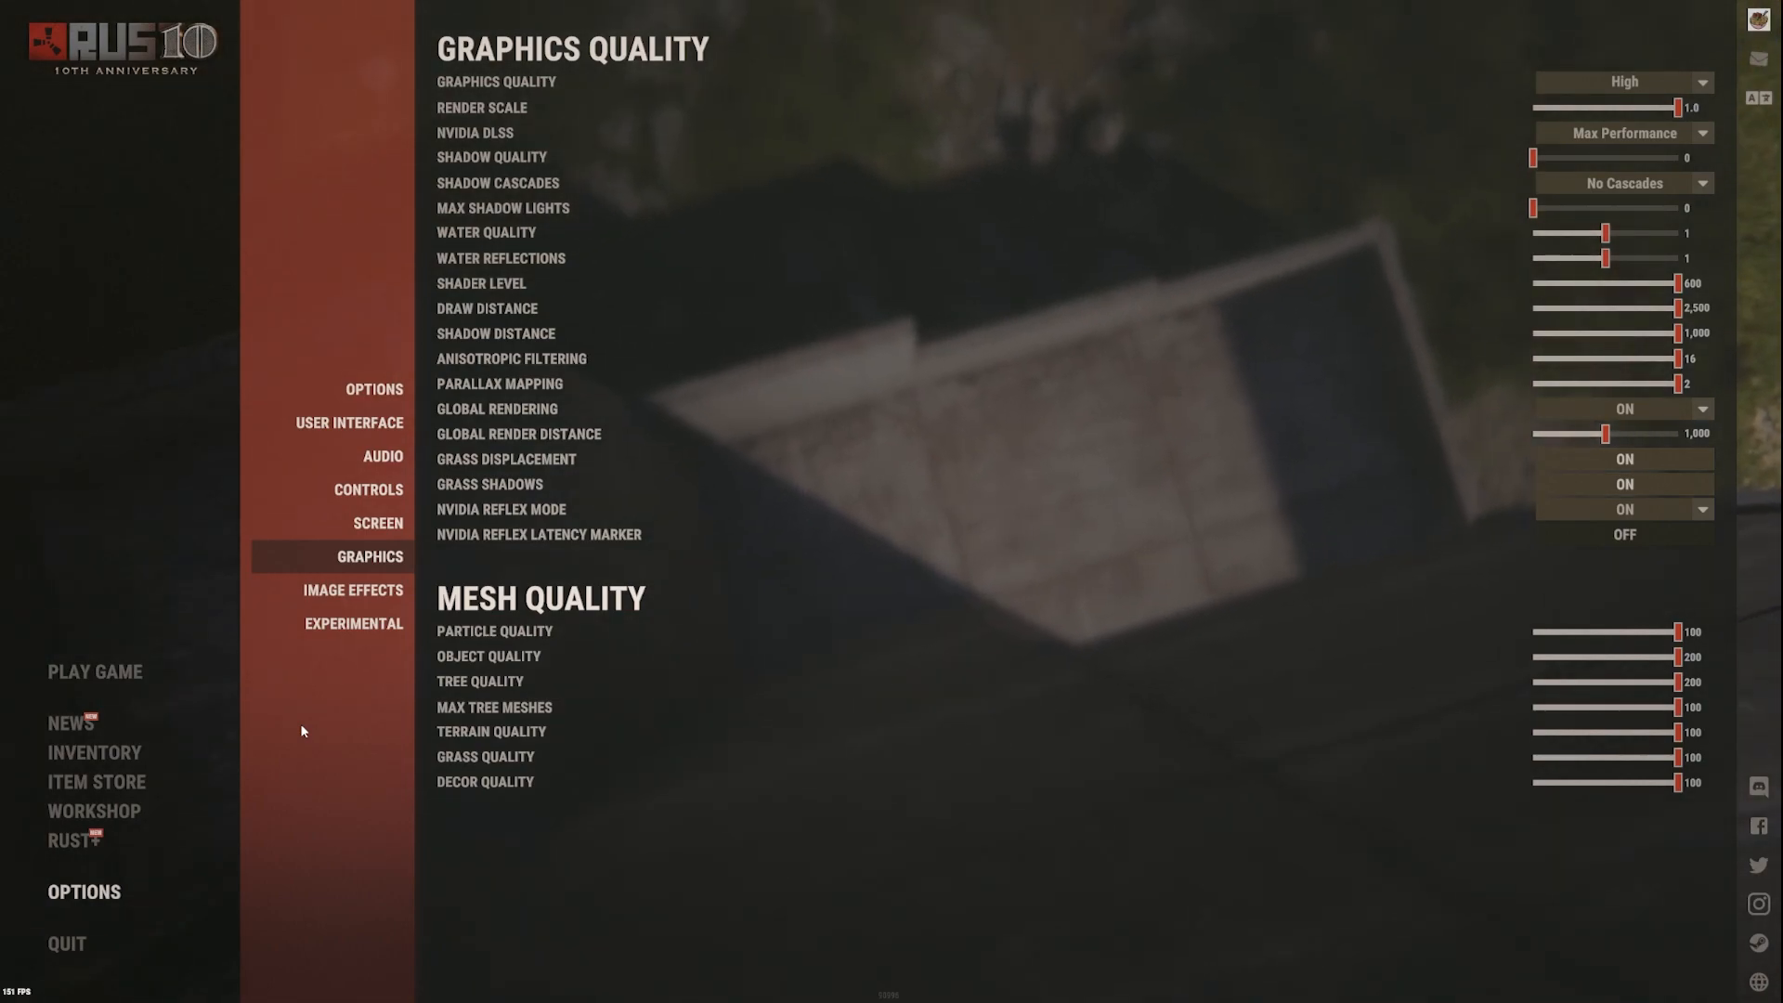
{"action": "left_click", "coordinate": [67, 944]}
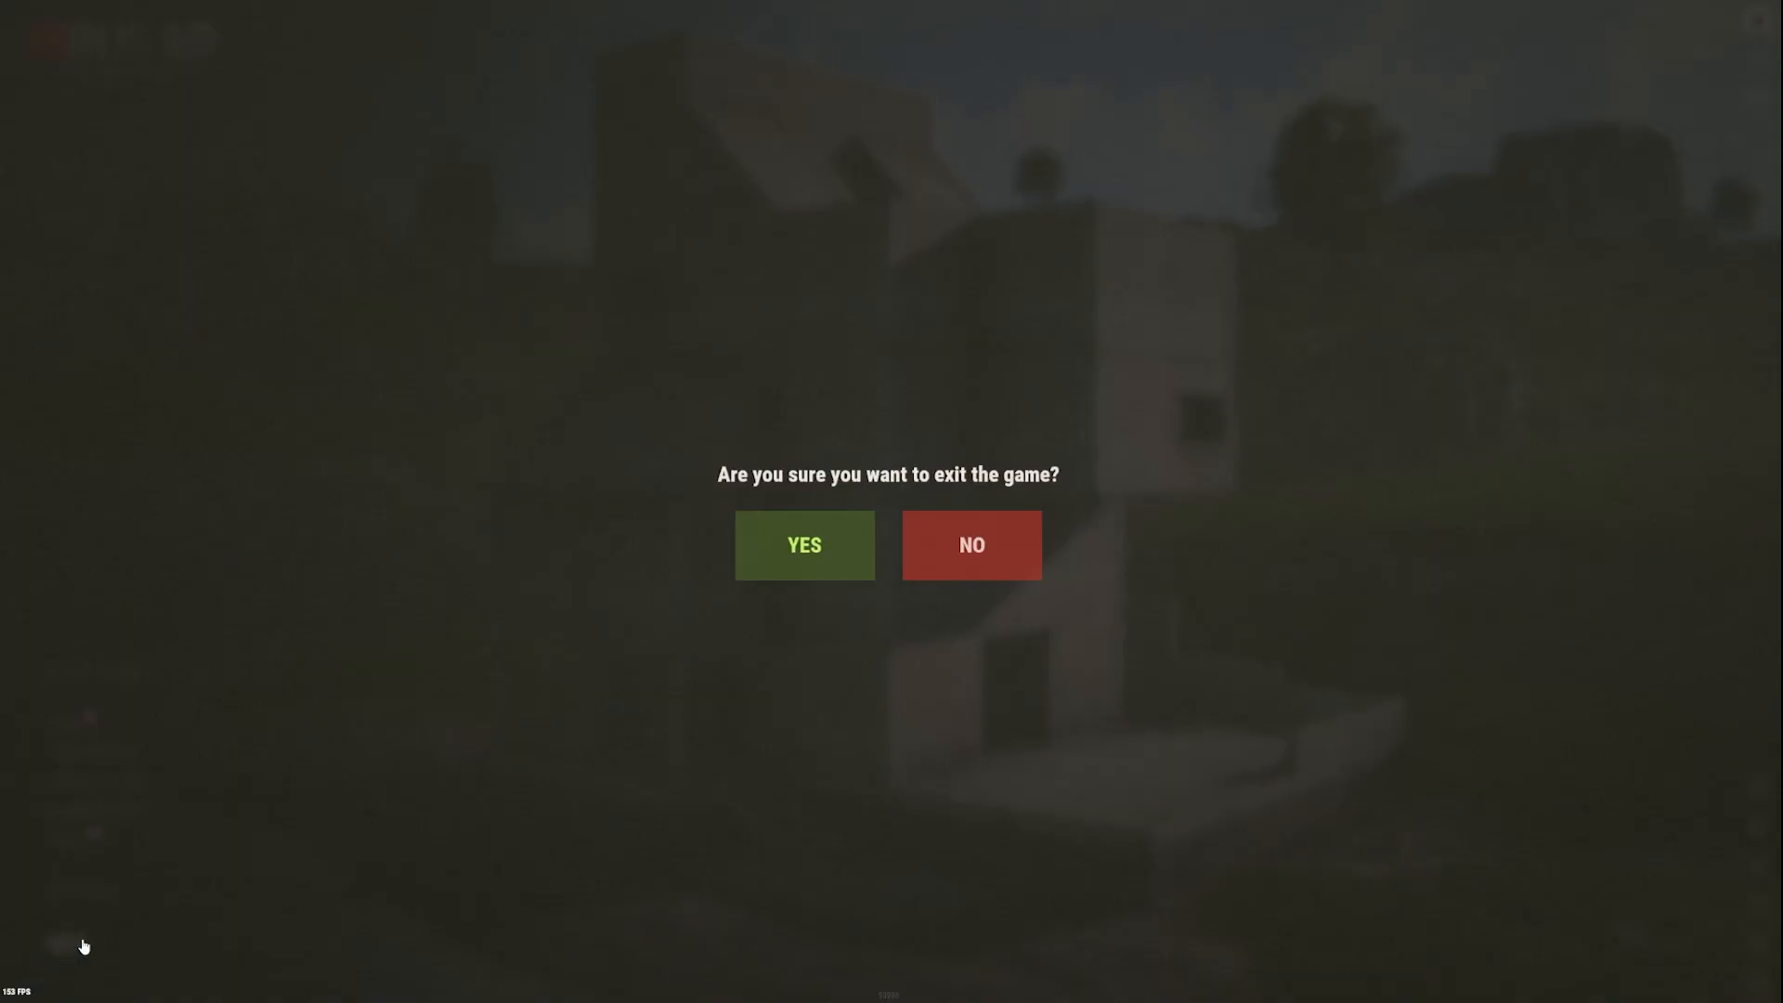